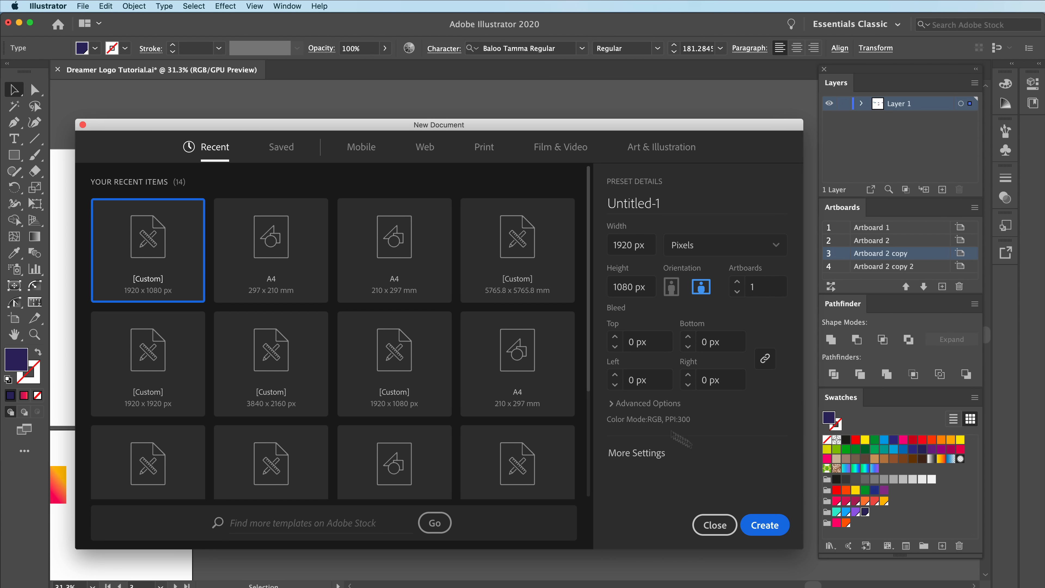
Step: Create the new blank 1920 x 1080 px document from the preset
{"action": "left_click", "coordinate": [764, 525]}
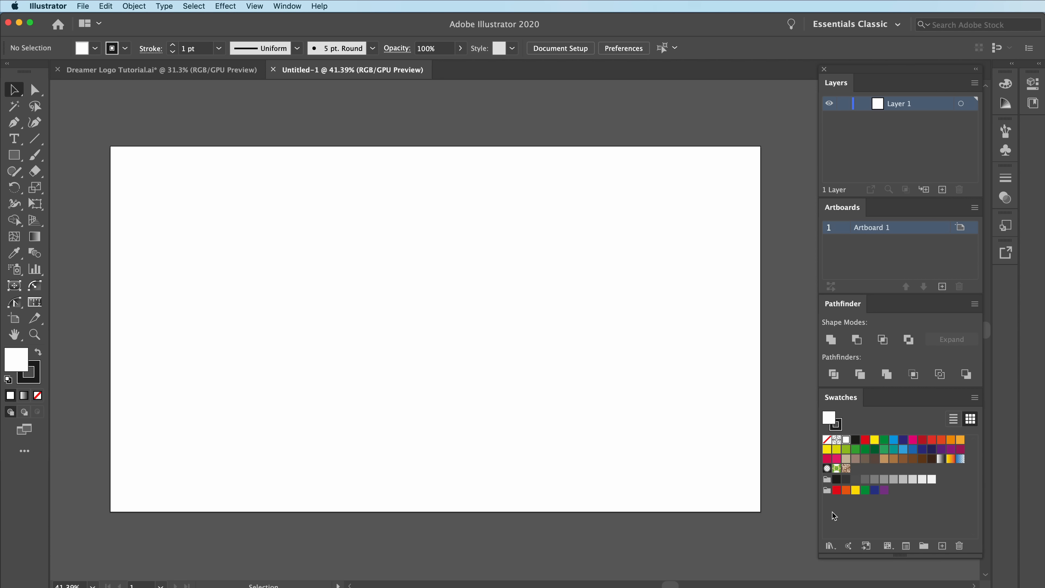
{"action": "mouse_move", "coordinate": [94, 321]}
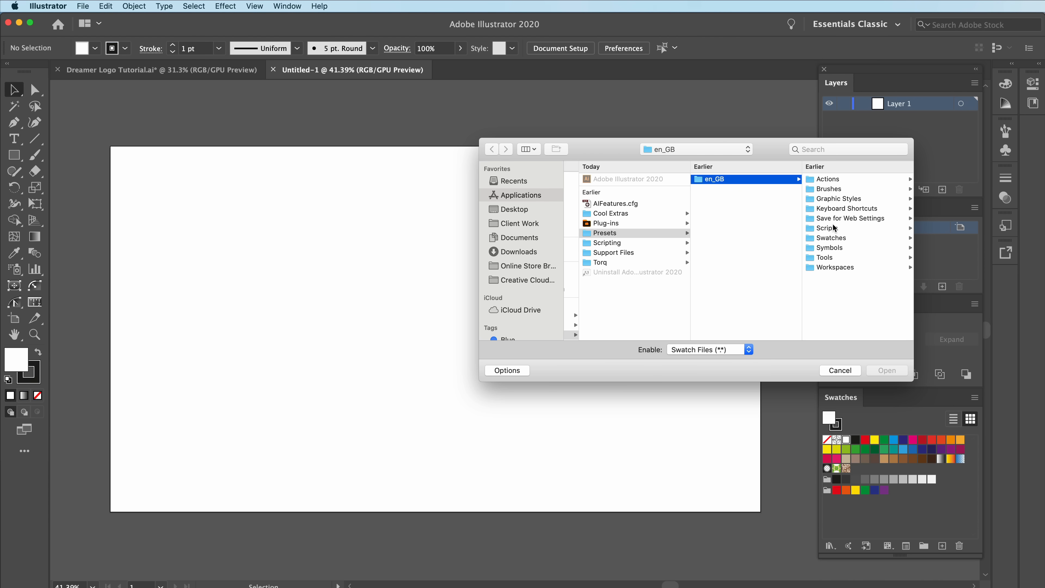
{"action": "mouse_move", "coordinate": [517, 208]}
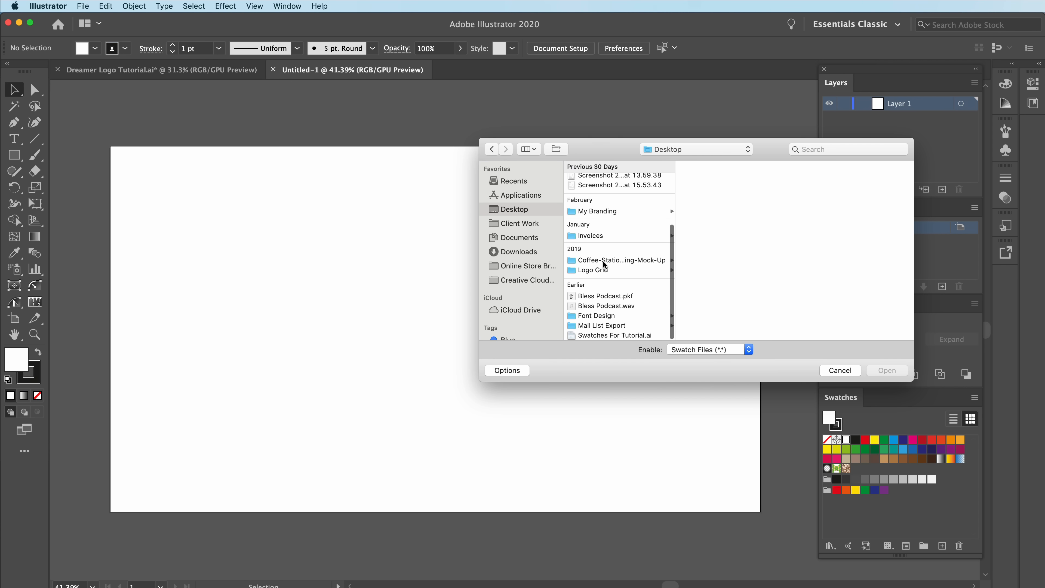
Step: Load Swatches For Tutorial.ai from the Desktop and dock it with the document swatches
{"action": "left_click", "coordinate": [611, 335]}
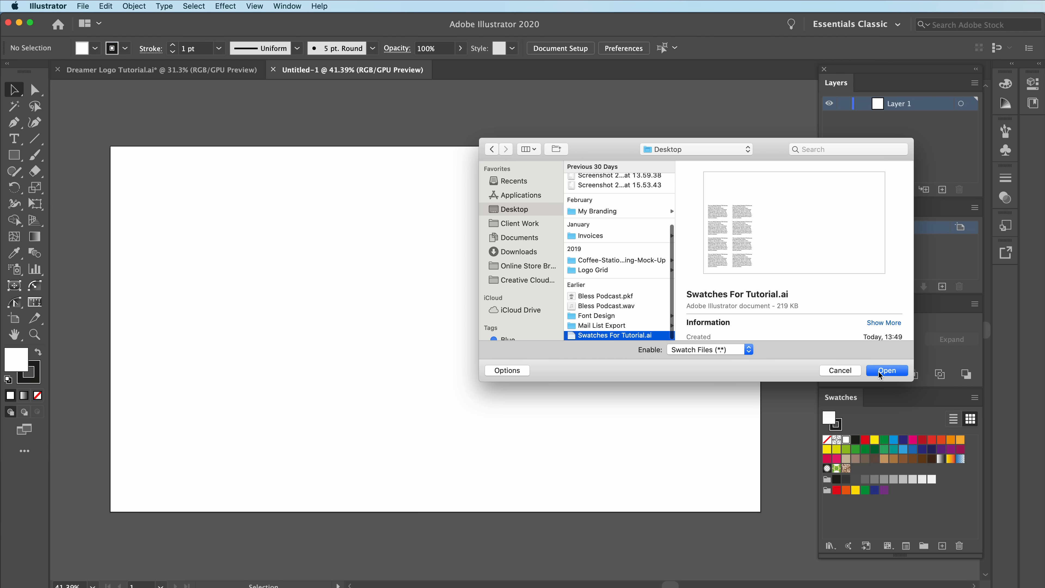
{"action": "left_click", "coordinate": [887, 370]}
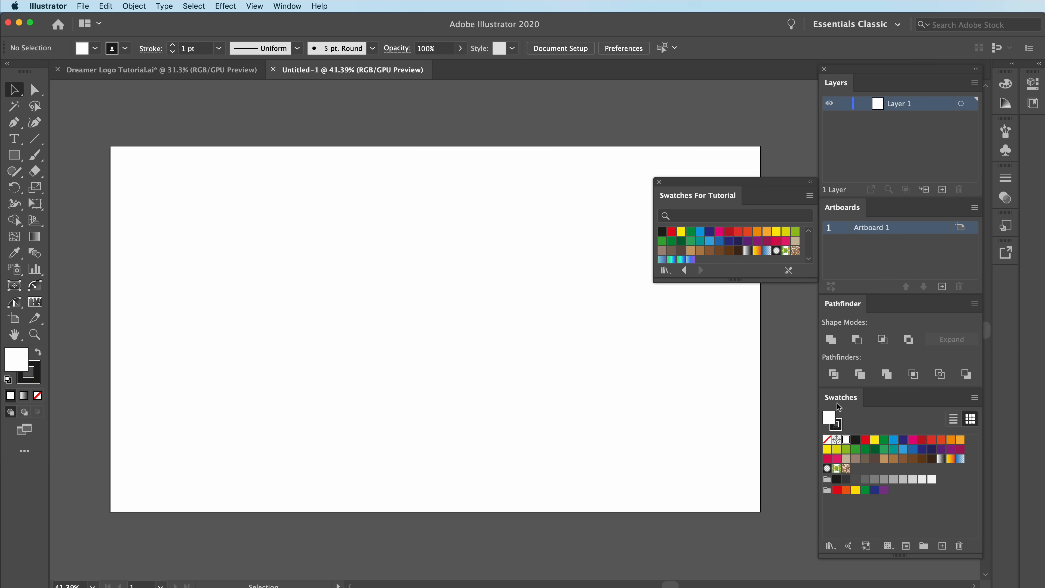
{"action": "left_click_drag", "start_coordinate": [841, 397], "coordinate": [666, 397]}
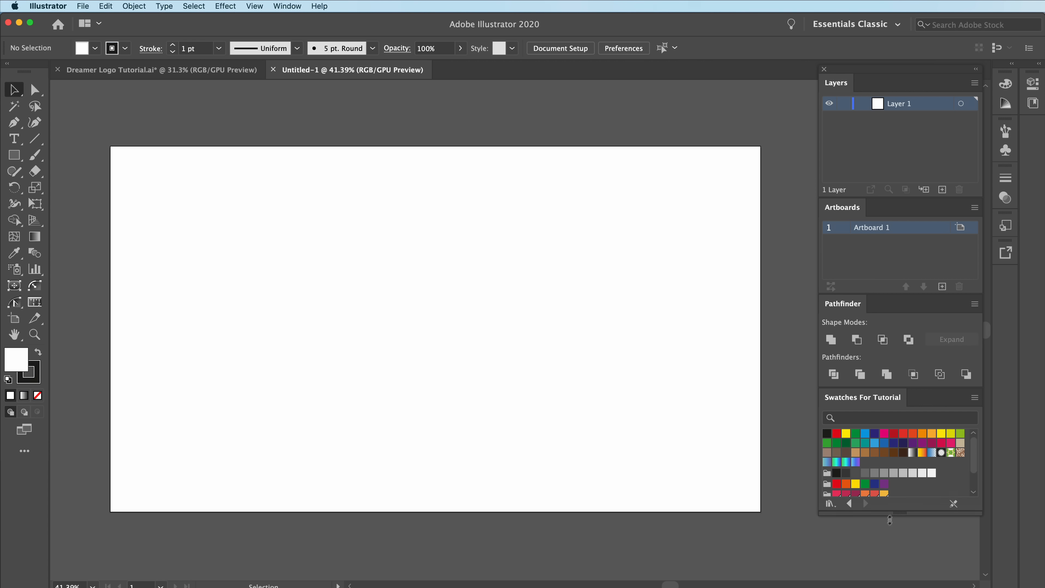
{"action": "scroll", "scroll_direction": "down", "scroll_amount": 3}
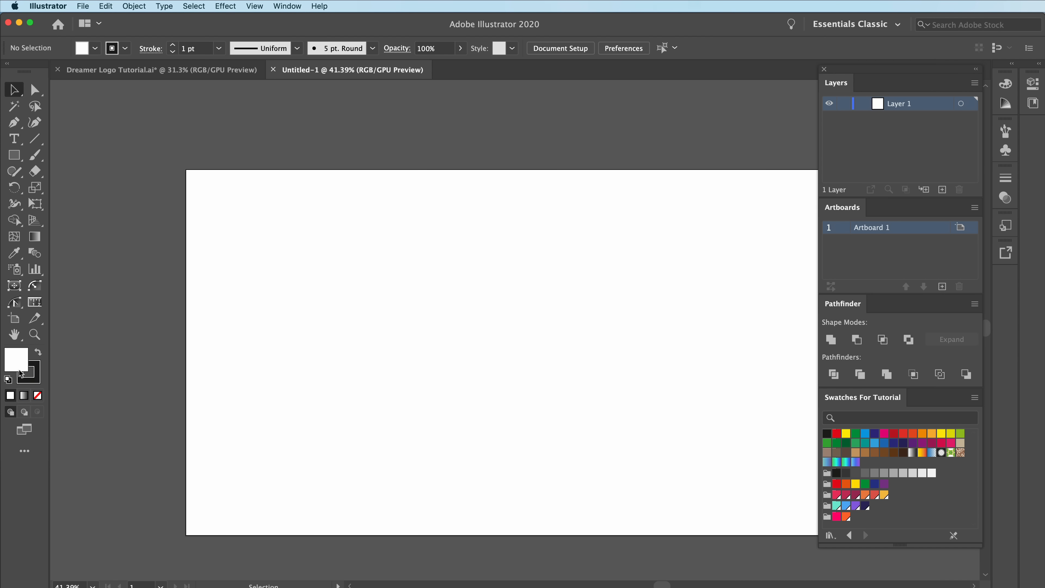
Step: Draw a square near the artboard centre and fill it with the dark navy swatch
{"action": "left_click", "coordinate": [36, 394]}
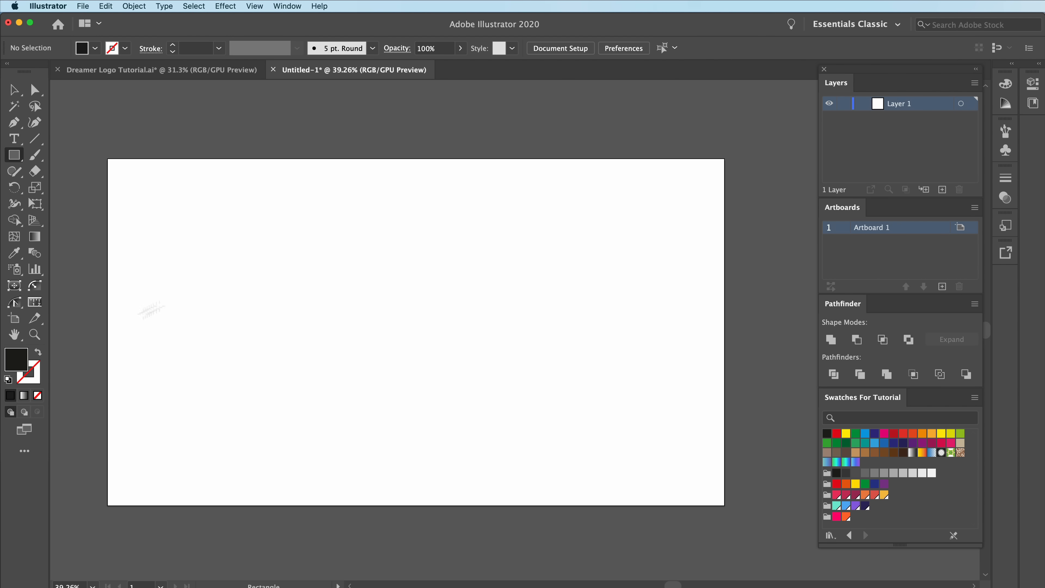
{"action": "left_click_drag", "start_coordinate": [339, 277], "coordinate": [457, 393]}
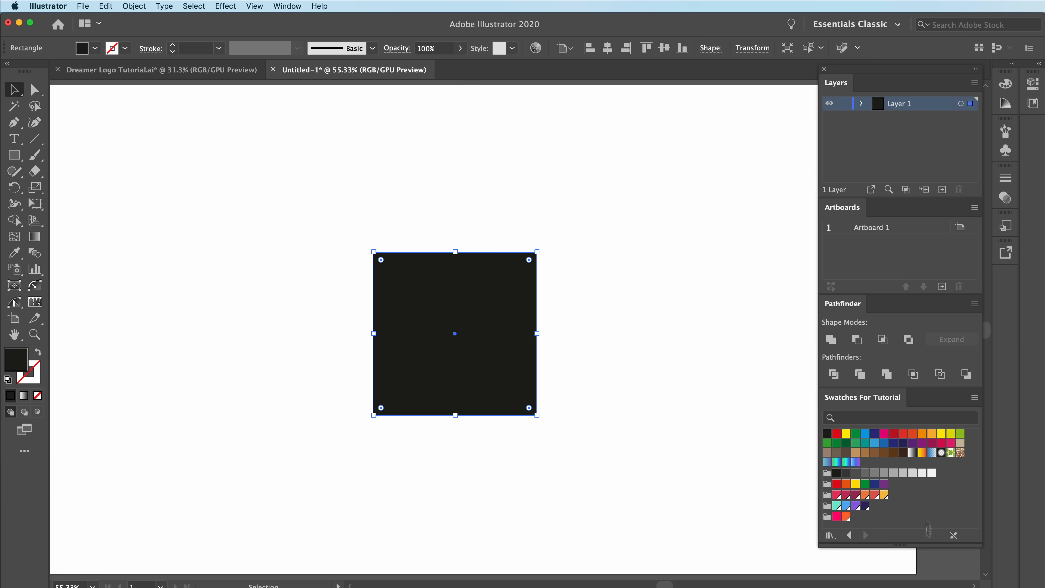
{"action": "left_click", "coordinate": [865, 507]}
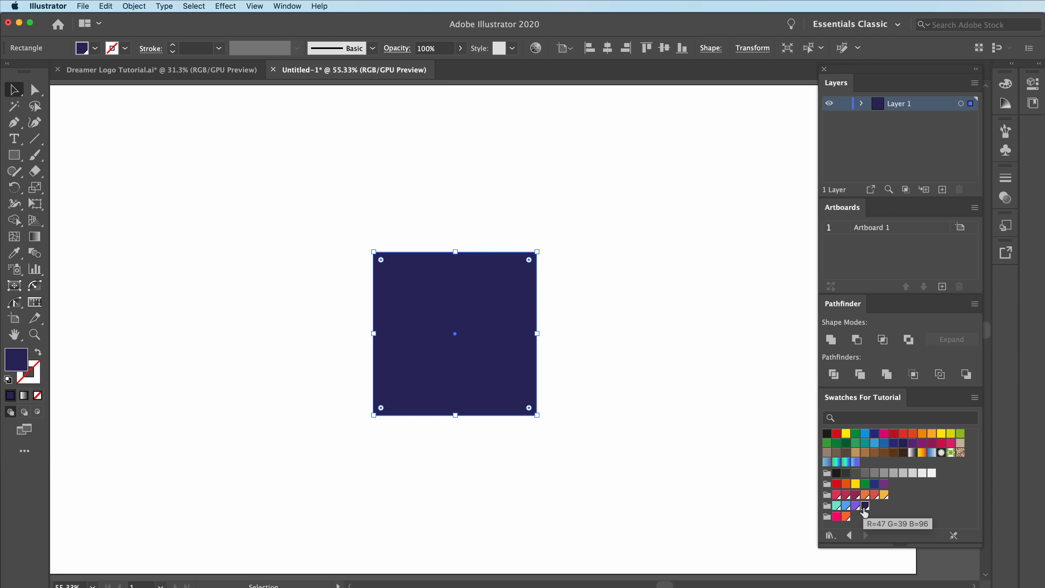
{"action": "mouse_move", "coordinate": [298, 437]}
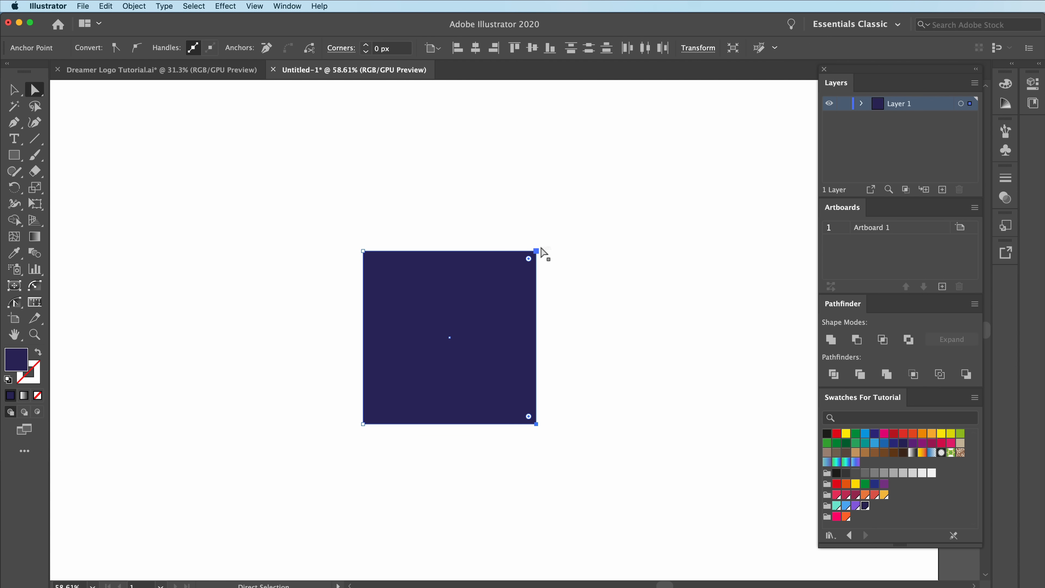
{"action": "mouse_move", "coordinate": [527, 265]}
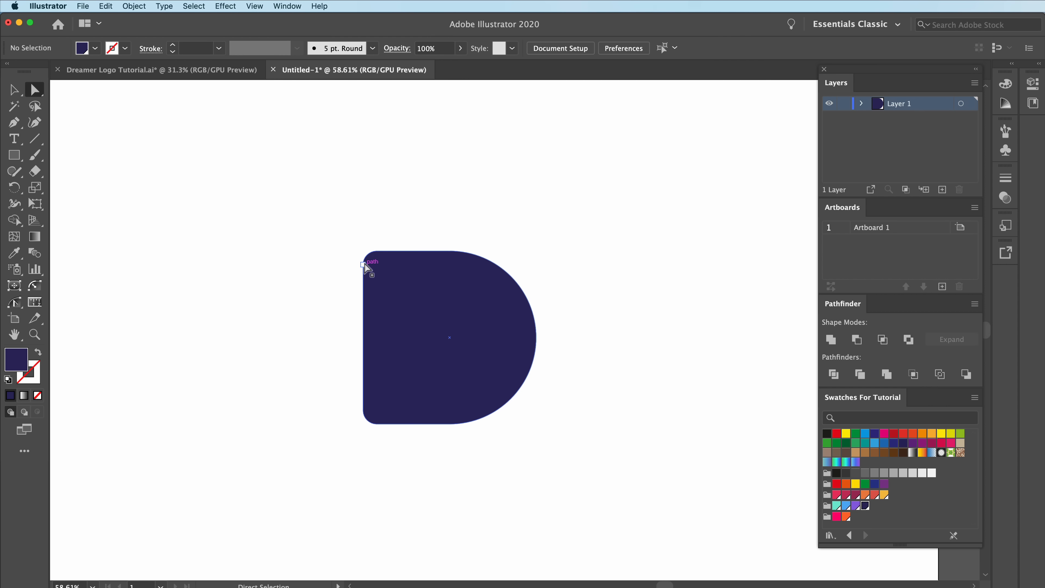
{"action": "mouse_move", "coordinate": [385, 270]}
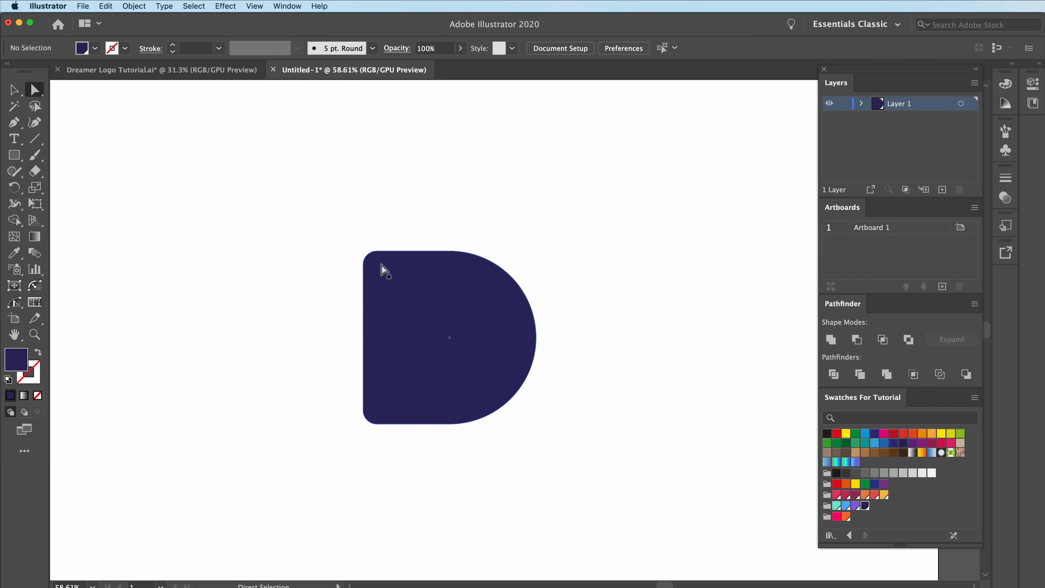
Step: Recolour the D teal and overlap its left half with a rectangle ready for Pathfinder Divide
{"action": "left_click", "coordinate": [14, 89]}
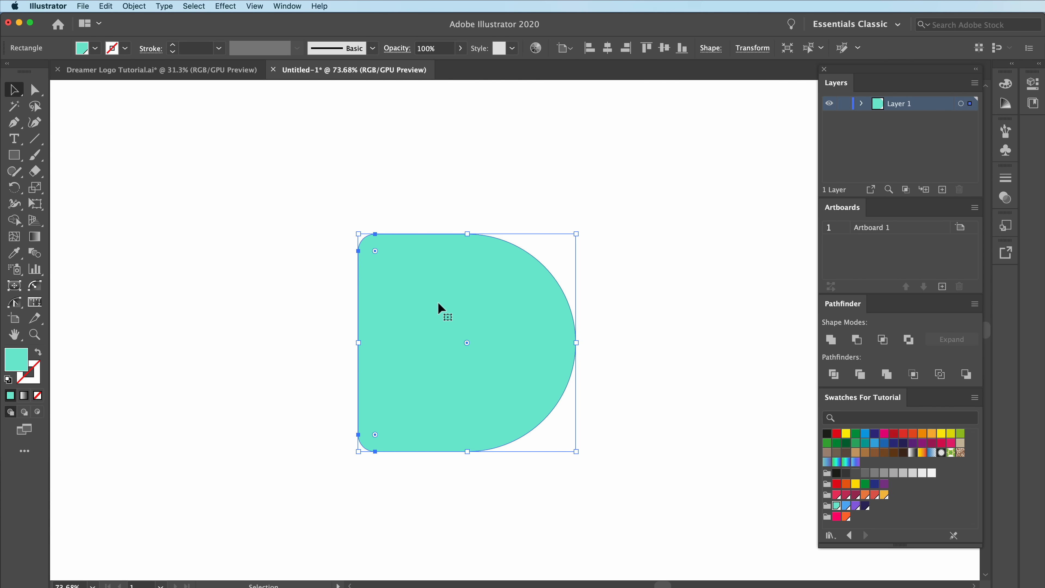
{"action": "left_click", "coordinate": [15, 155]}
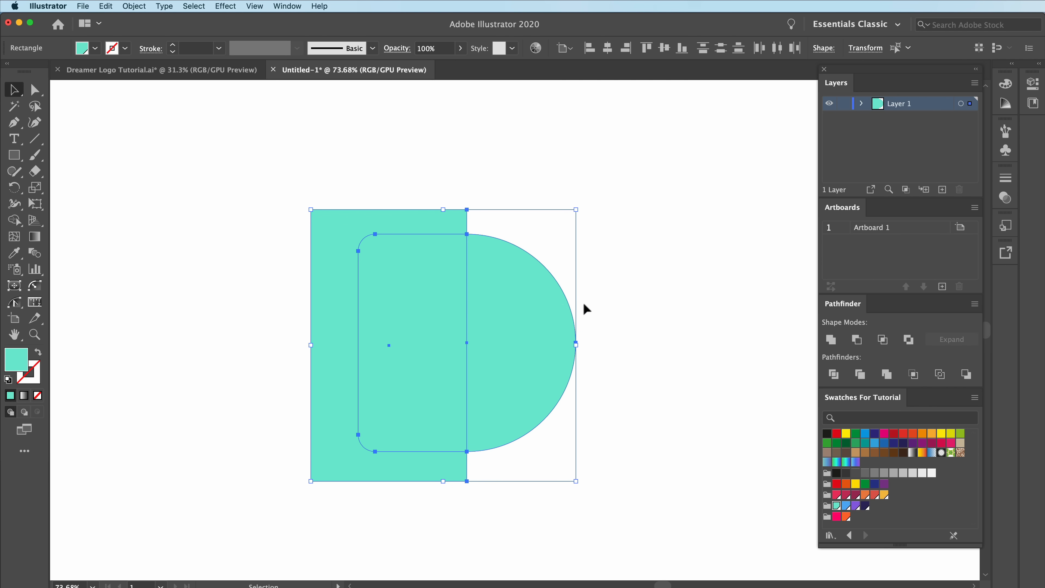
{"action": "left_click", "coordinate": [14, 220]}
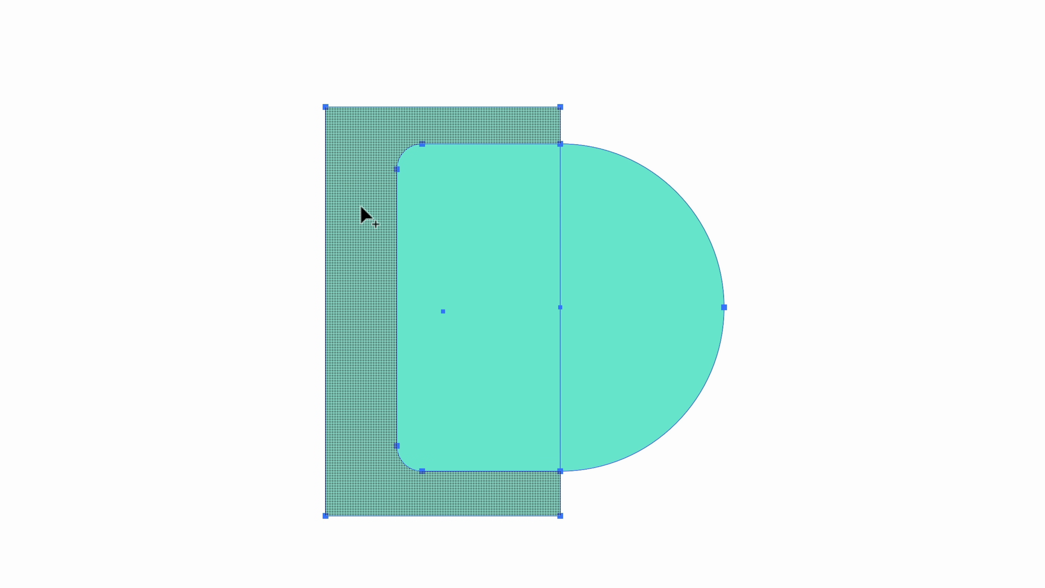
{"action": "mouse_move", "coordinate": [357, 210]}
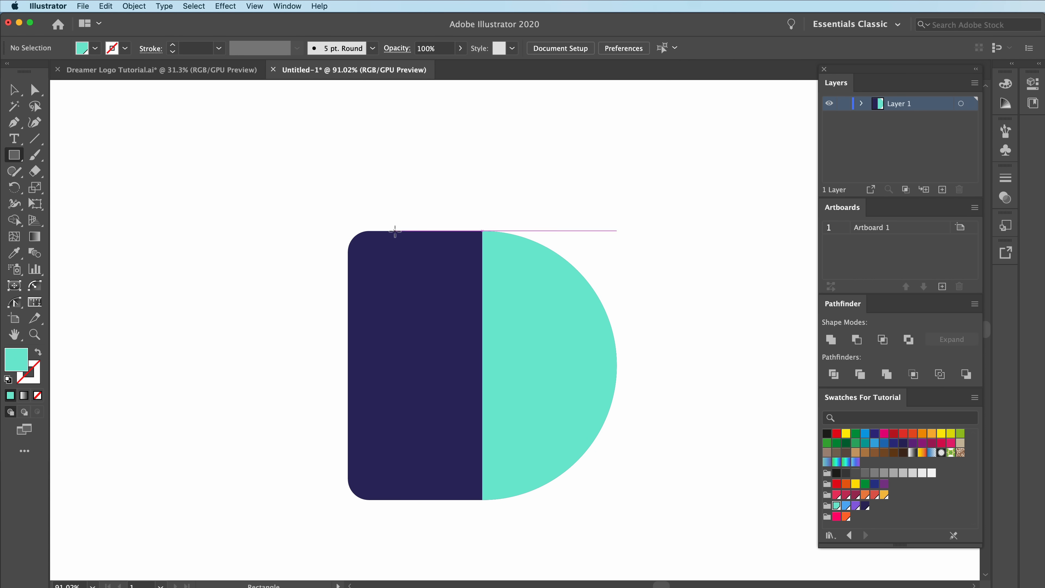
Step: Draw a small teal rectangle, round it into a pill and set it along the D's top edge
{"action": "left_click_drag", "start_coordinate": [396, 230], "coordinate": [493, 270]}
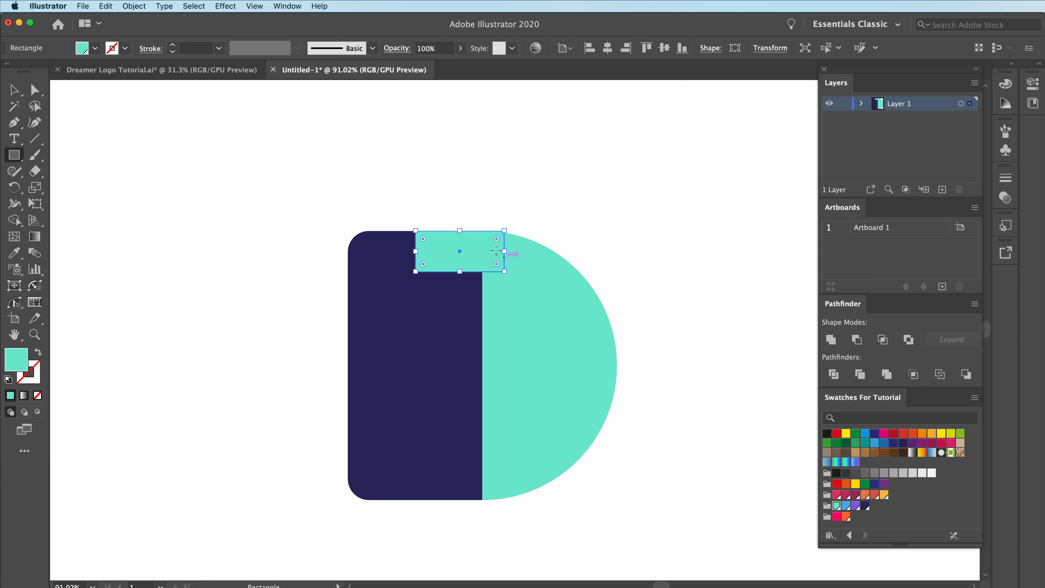
{"action": "left_click_drag", "start_coordinate": [496, 240], "coordinate": [490, 250]}
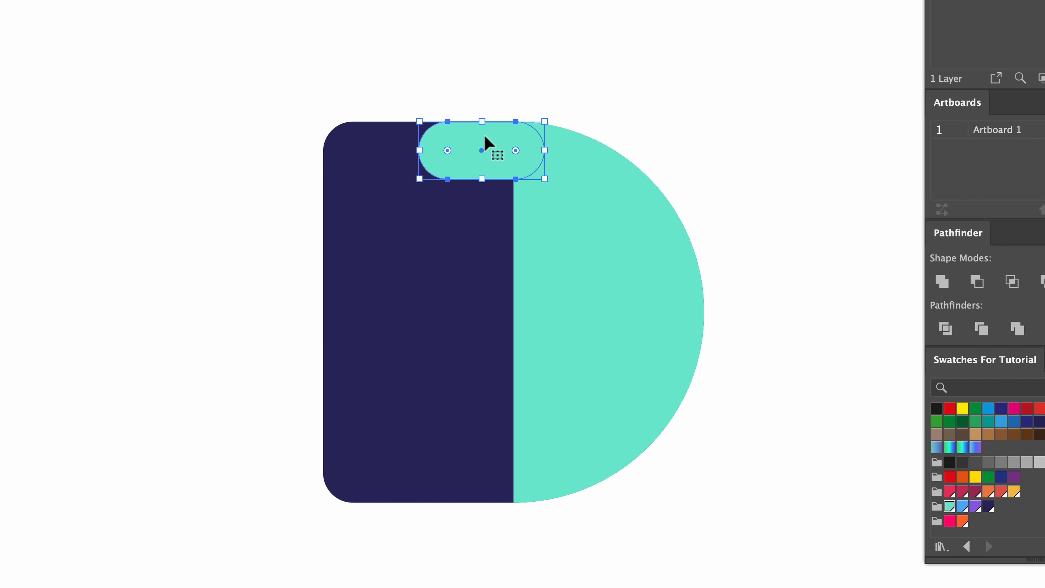
{"action": "left_click_drag", "start_coordinate": [496, 150], "coordinate": [481, 208]}
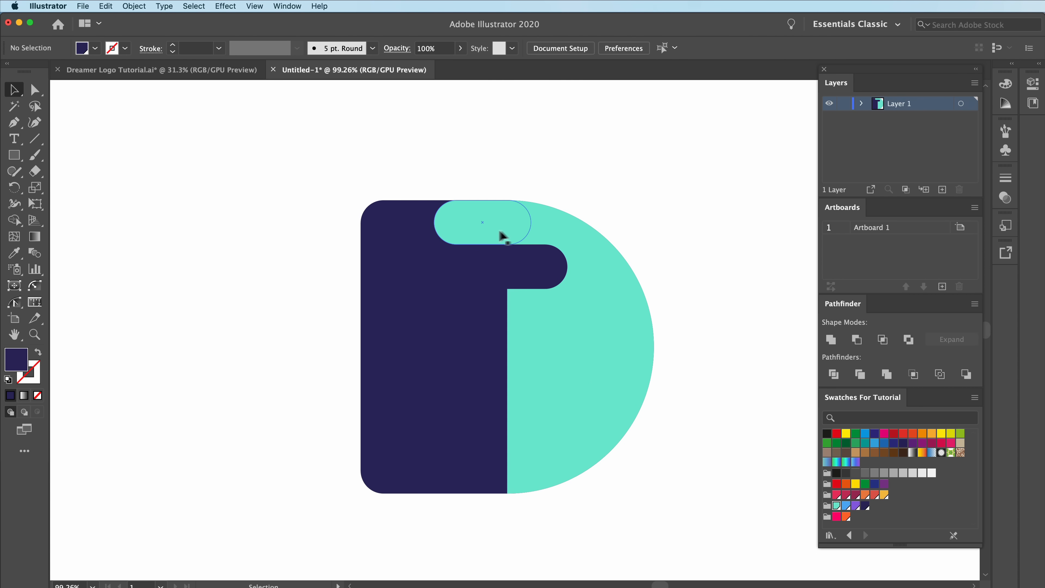
{"action": "mouse_move", "coordinate": [475, 244]}
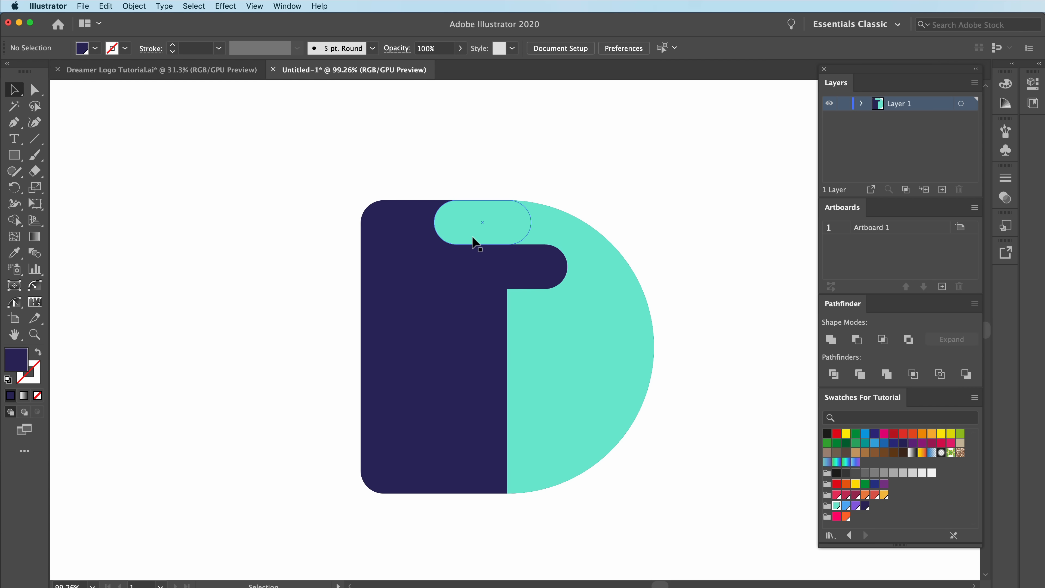
{"action": "left_click_drag", "start_coordinate": [482, 222], "coordinate": [475, 327]}
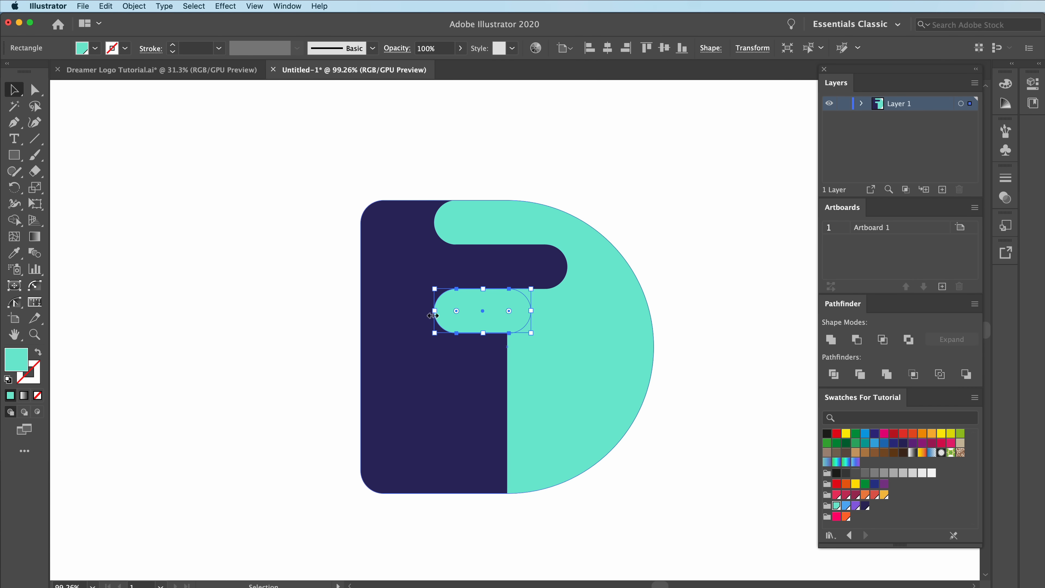
{"action": "left_click_drag", "start_coordinate": [480, 312], "coordinate": [466, 312]}
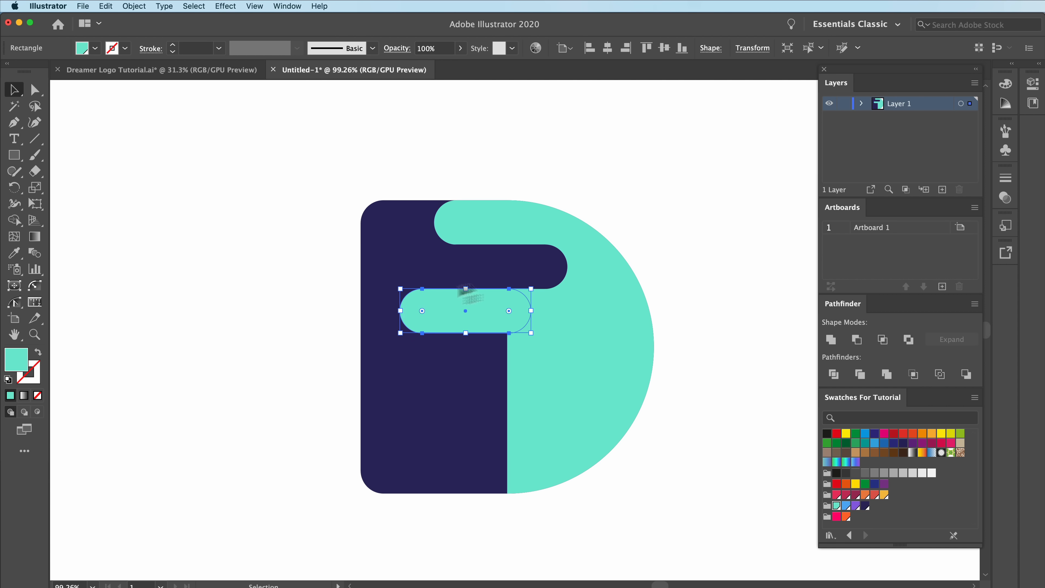
Step: Copy the pill down the D and move the small pill onto its bottom edge
{"action": "left_click_drag", "start_coordinate": [465, 311], "coordinate": [500, 334]}
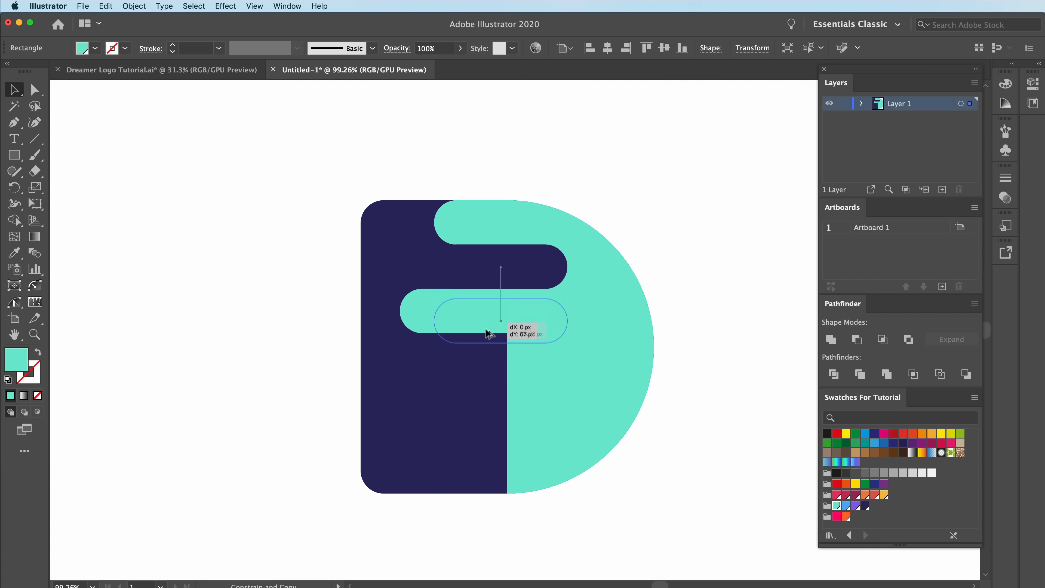
{"action": "left_click_drag", "start_coordinate": [500, 320], "coordinate": [500, 356]}
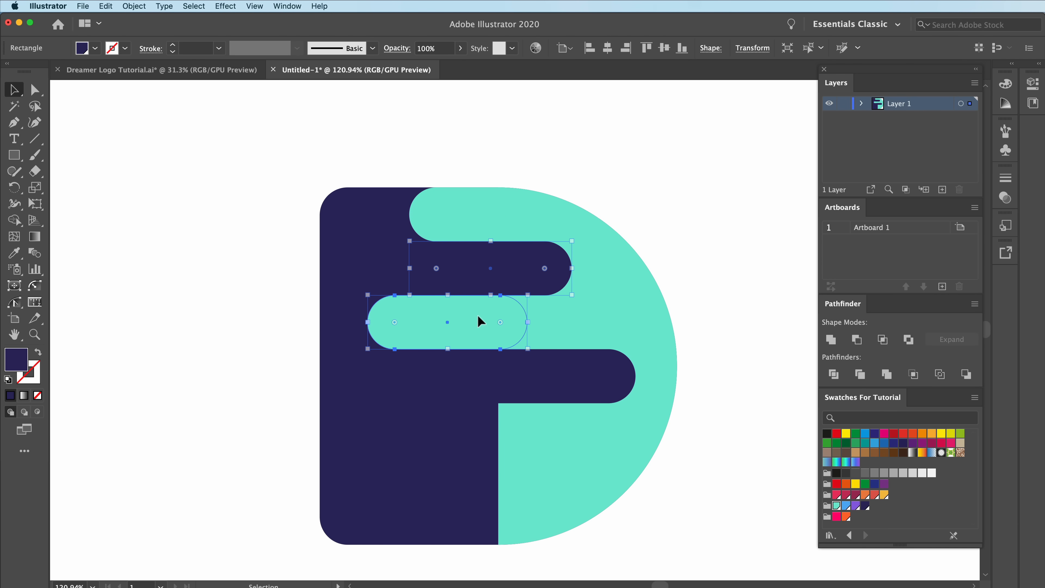
{"action": "left_click_drag", "start_coordinate": [448, 322], "coordinate": [448, 430]}
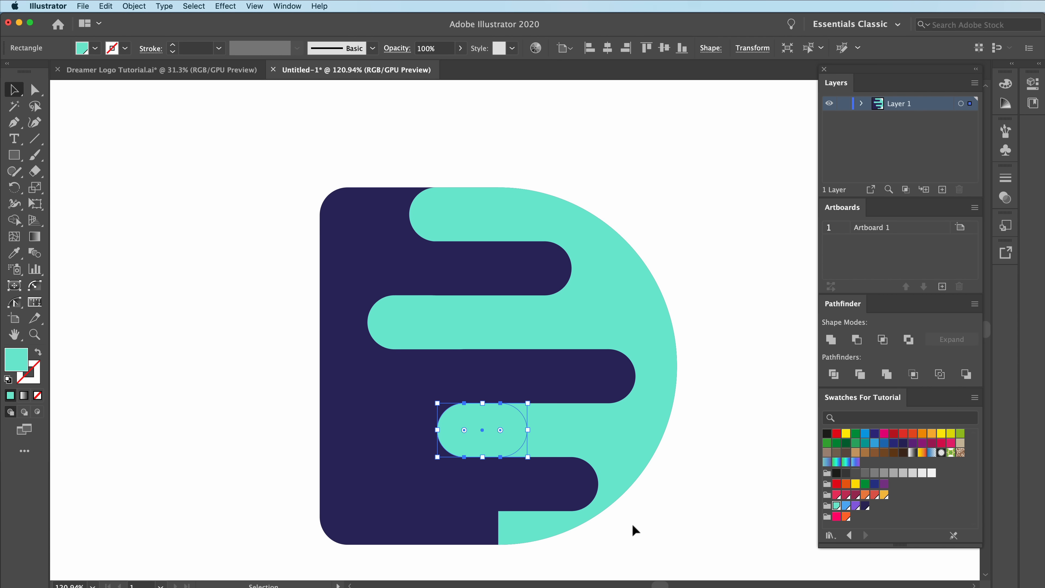
{"action": "left_click_drag", "start_coordinate": [480, 430], "coordinate": [482, 527]}
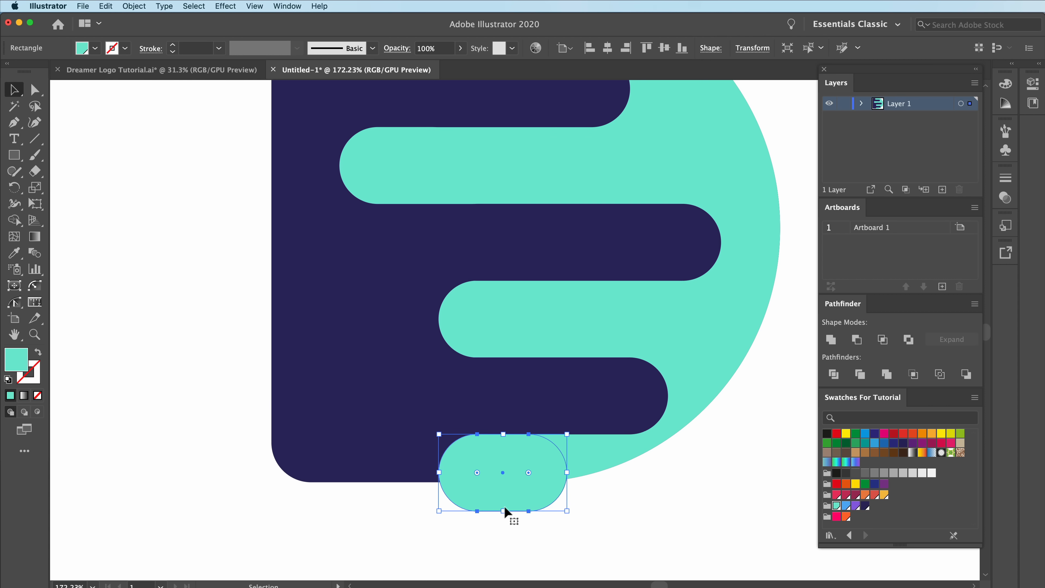
{"action": "mouse_move", "coordinate": [468, 547]}
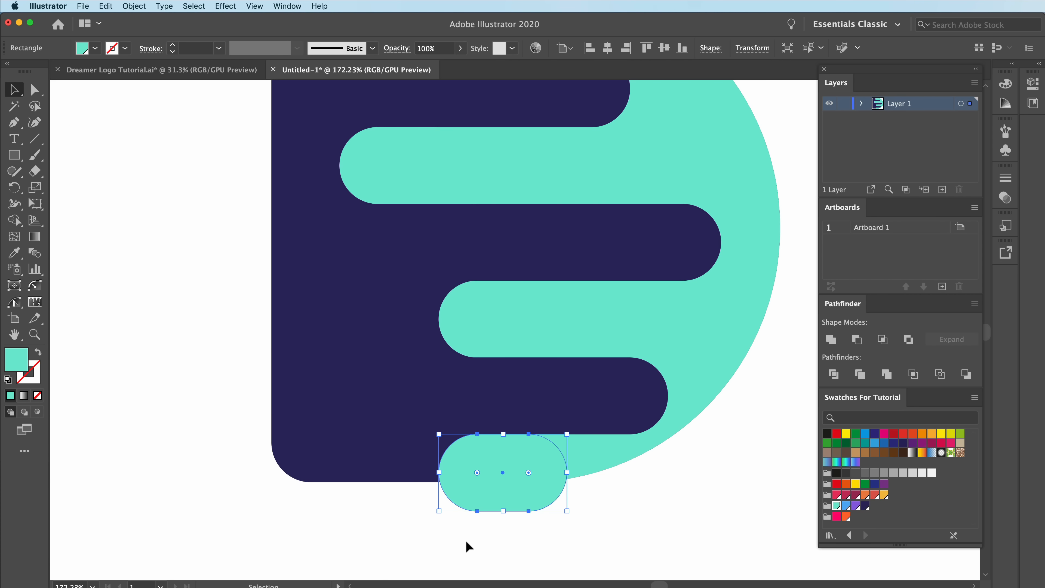
Step: Expand the bottom pill into a plain shape and nudge it flush inside the D's lower edge
{"action": "left_click", "coordinate": [134, 6]}
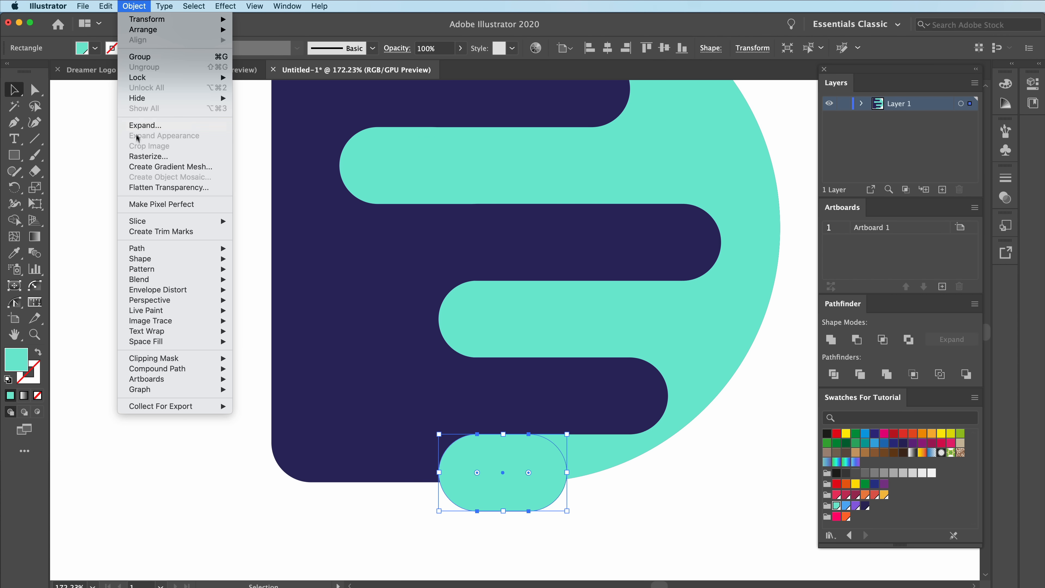
{"action": "left_click", "coordinate": [164, 187]}
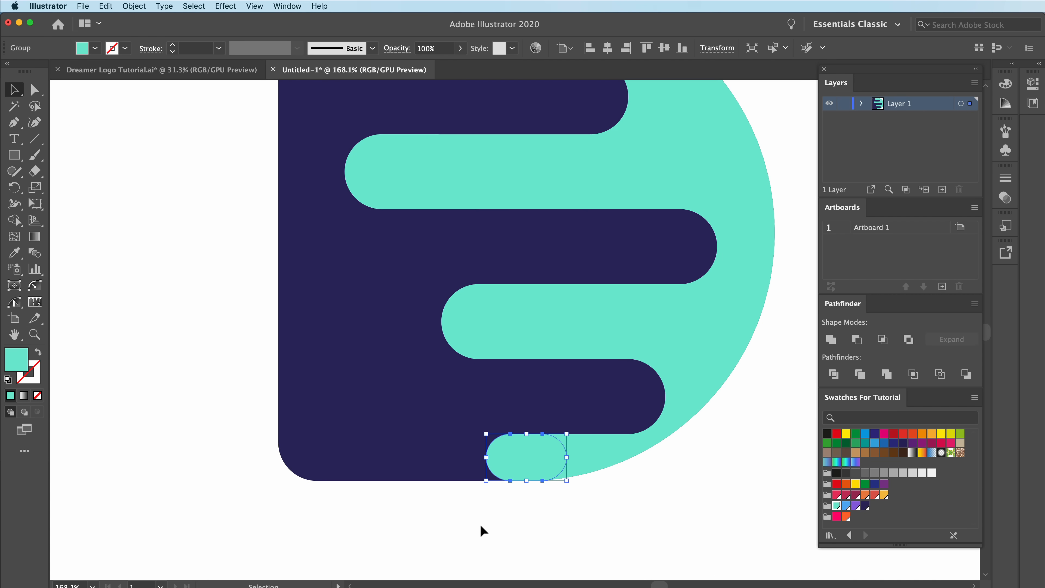
{"action": "left_click_drag", "start_coordinate": [527, 458], "coordinate": [509, 461]}
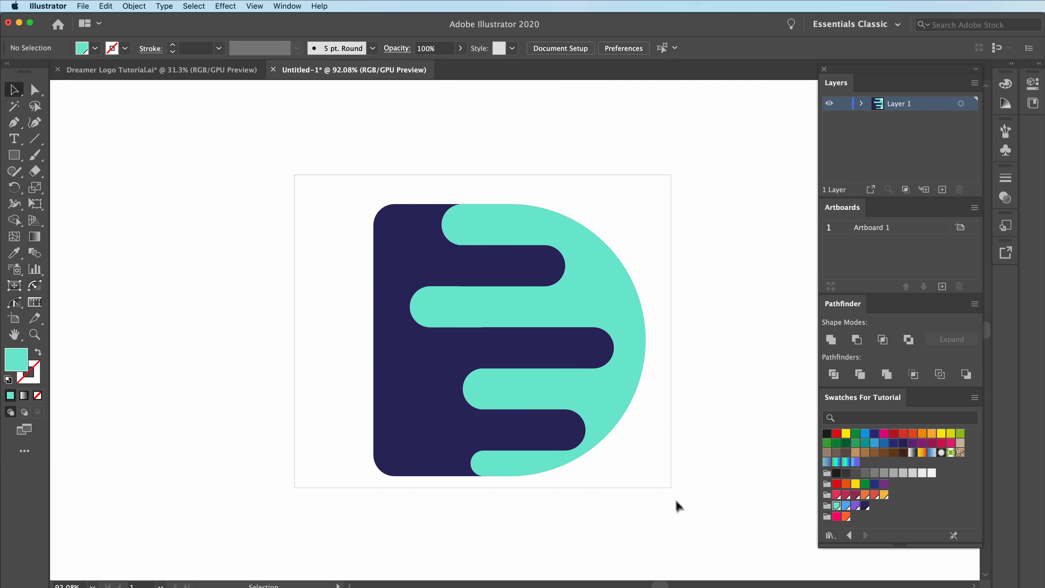
Step: Unite all teal pieces into one path and pull it aside to confirm it is a single shape
{"action": "key", "text": "cmd+a"}
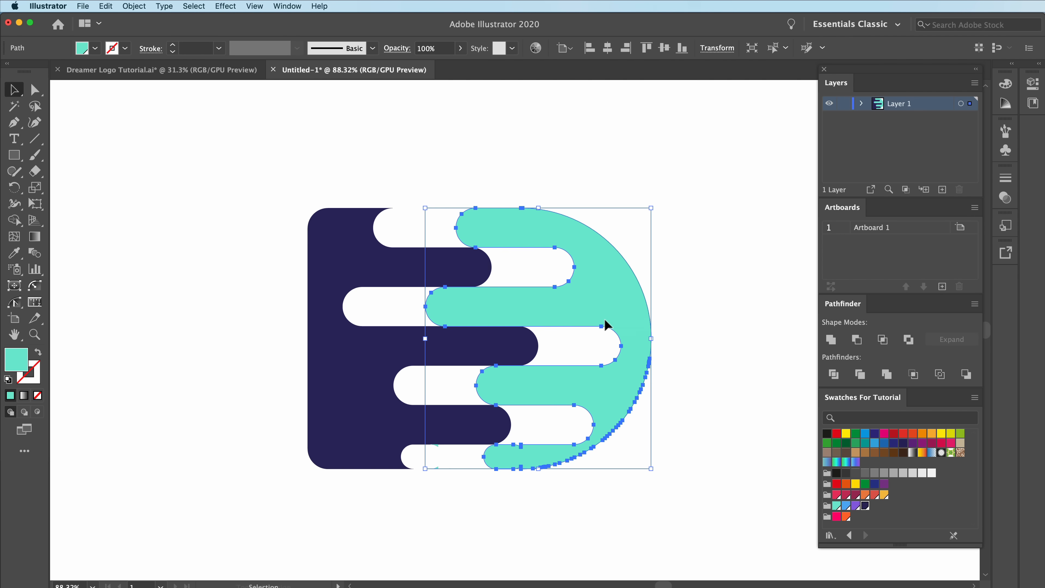
{"action": "left_click_drag", "start_coordinate": [606, 338], "coordinate": [464, 339]}
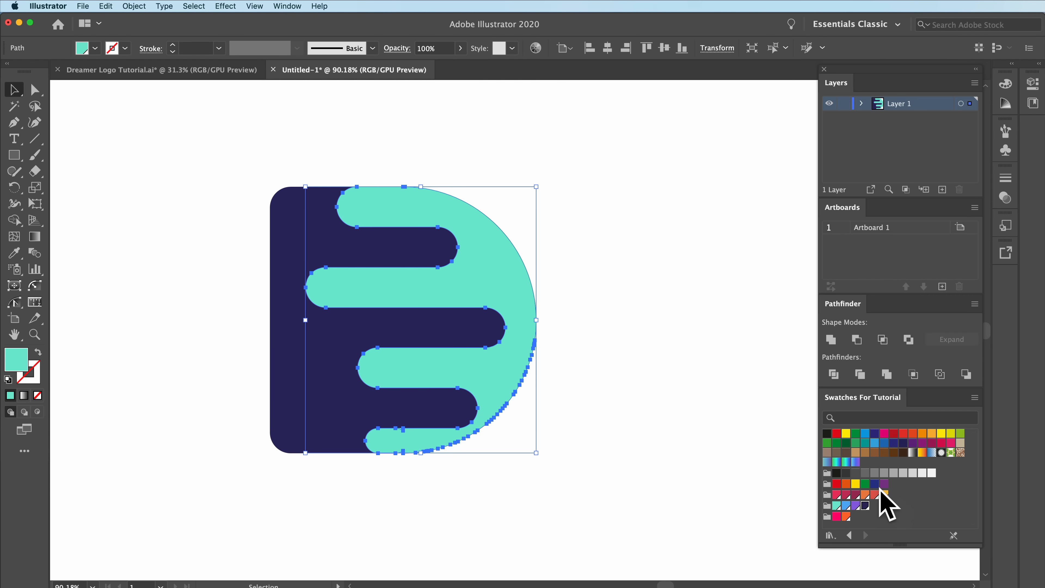
{"action": "mouse_move", "coordinate": [841, 463]}
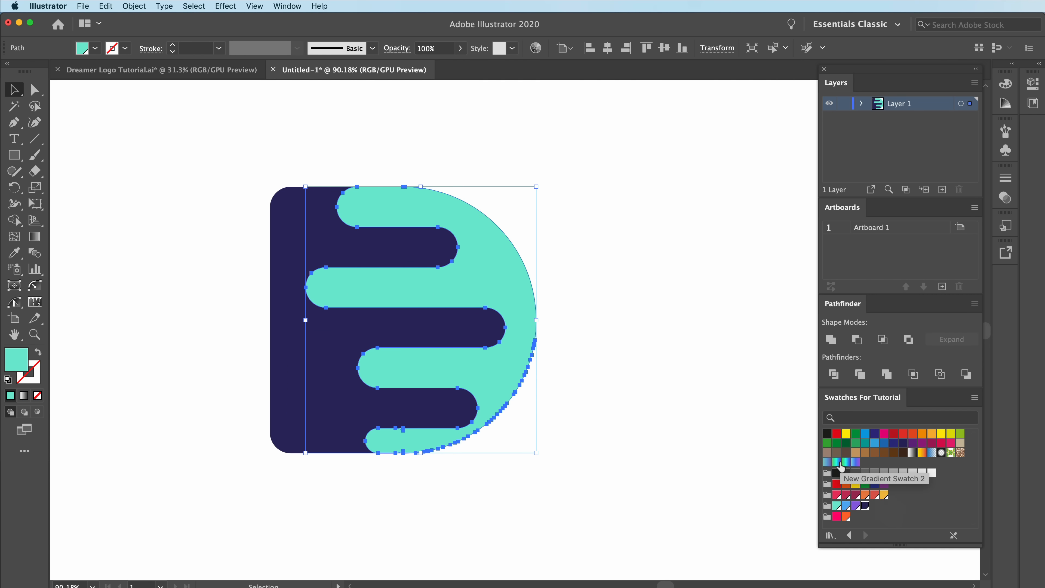
{"action": "mouse_move", "coordinate": [340, 109]}
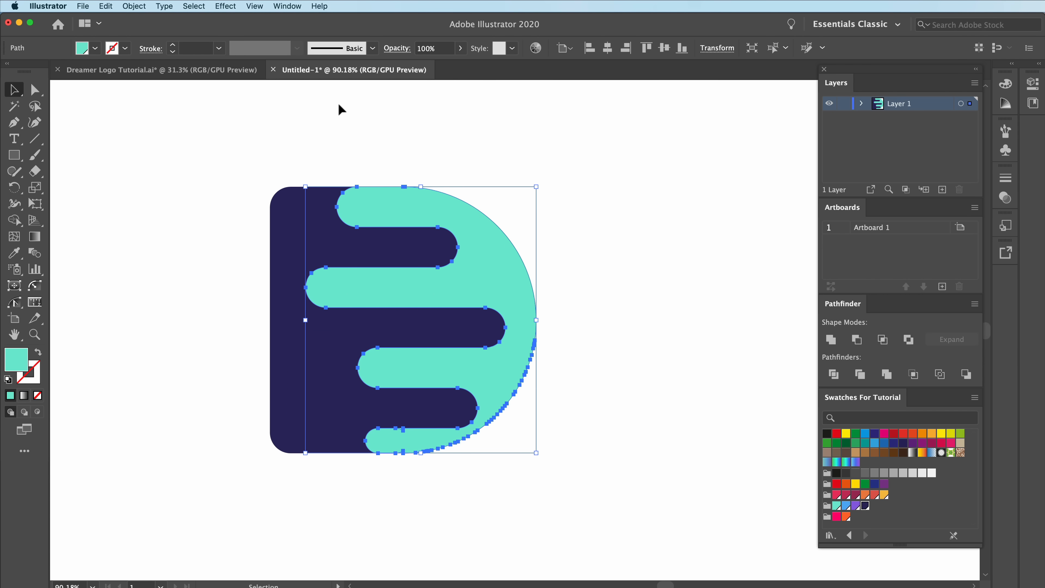
Step: Show the Gradient panel and fill the teal half with the teal-to-purple gradient swatch
{"action": "left_click", "coordinate": [287, 6]}
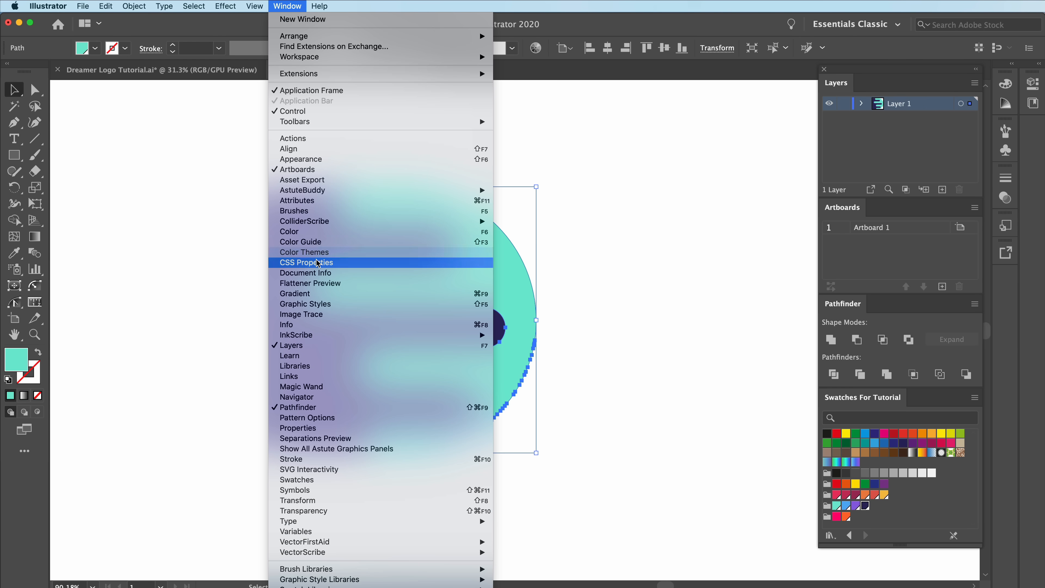
{"action": "left_click", "coordinate": [294, 294]}
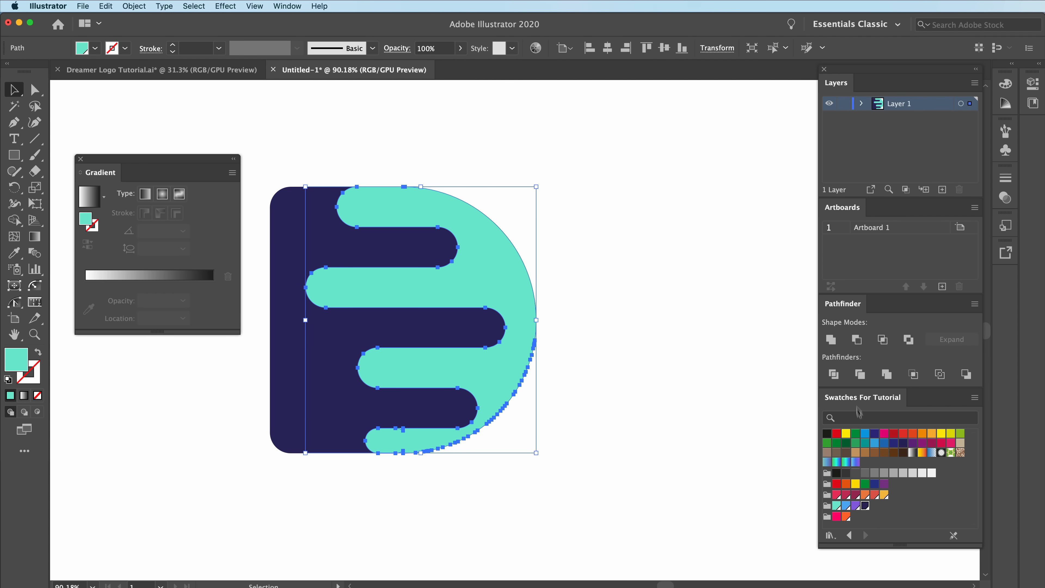
{"action": "left_click", "coordinate": [826, 463]}
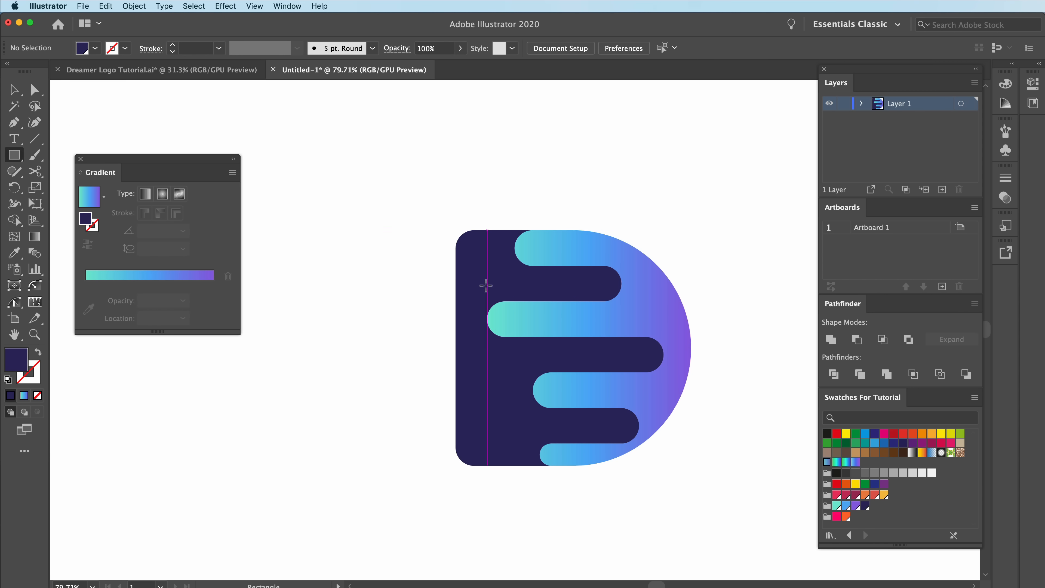
Step: Draw a small gradient circle left of the D's lower arm and select it for copying
{"action": "left_click_drag", "start_coordinate": [485, 302], "coordinate": [538, 333]}
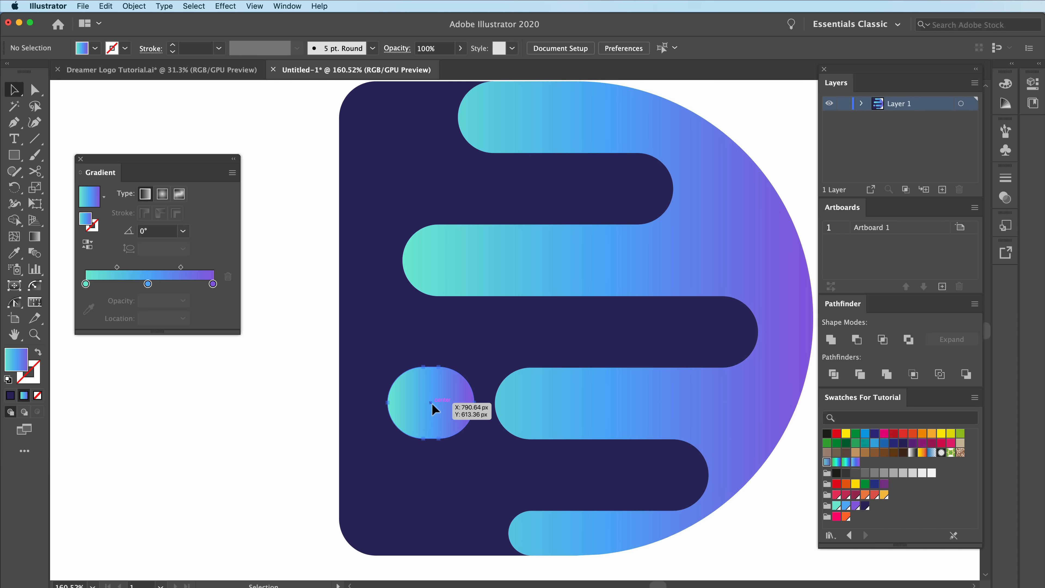
{"action": "left_click", "coordinate": [430, 402]}
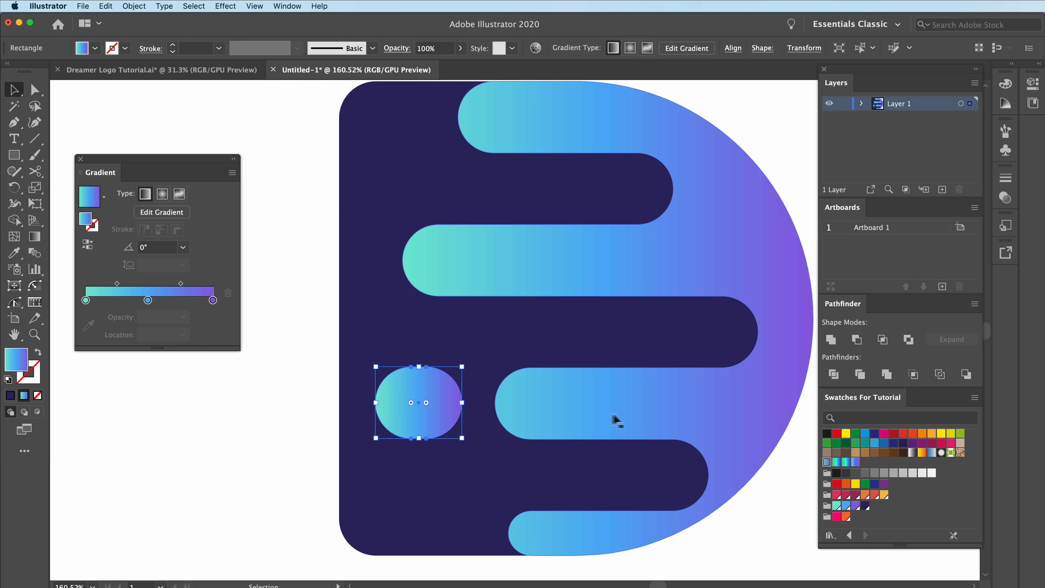
{"action": "mouse_move", "coordinate": [679, 410]}
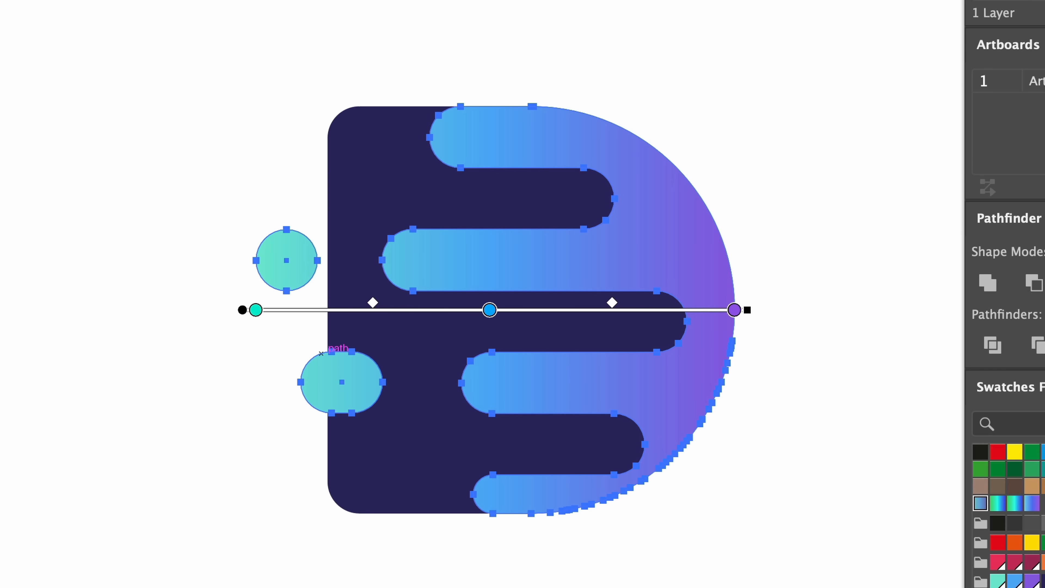
{"action": "mouse_move", "coordinate": [209, 291]}
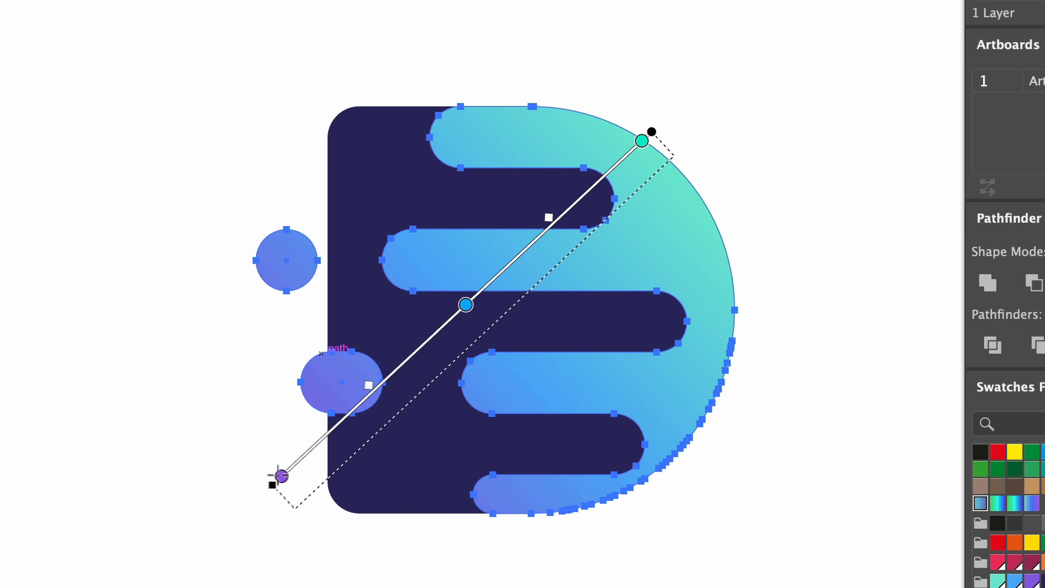
Step: Drag the gradient annotator diagonally, purple at lower left rising to teal at upper right
{"action": "left_click_drag", "start_coordinate": [283, 476], "coordinate": [284, 424]}
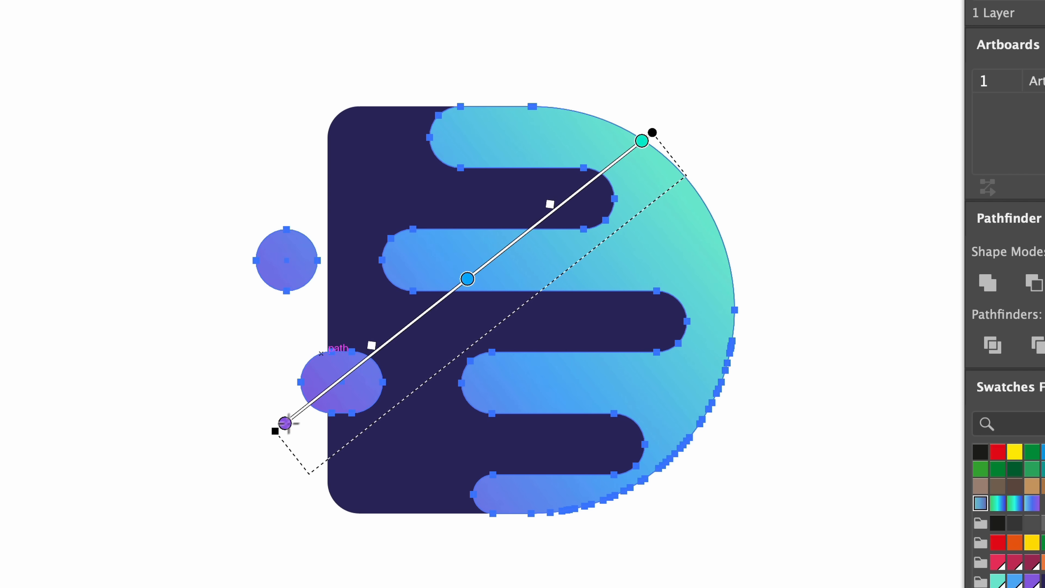
{"action": "left_click_drag", "start_coordinate": [283, 424], "coordinate": [320, 486]}
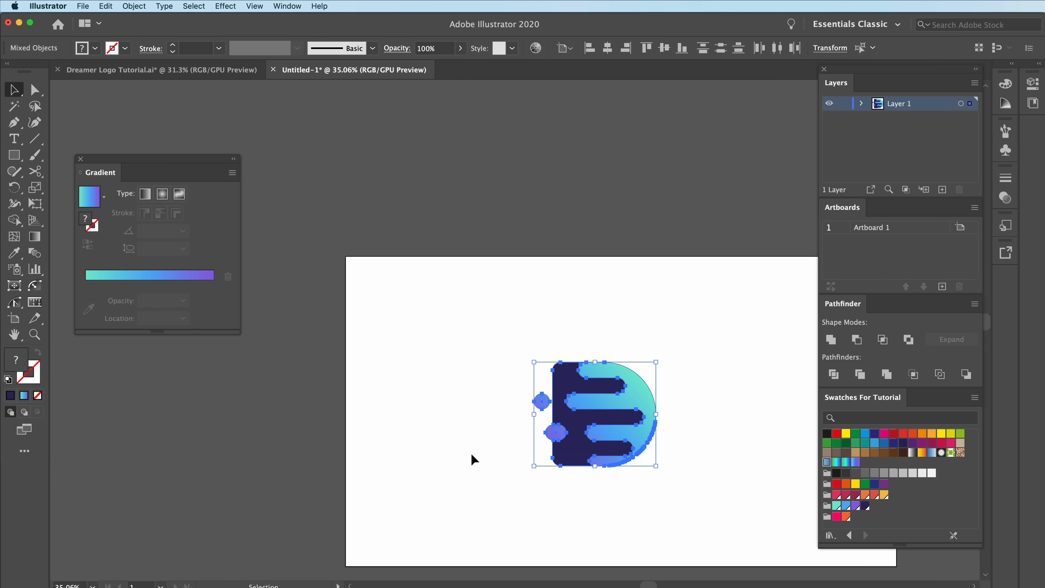
{"action": "mouse_move", "coordinate": [477, 333]}
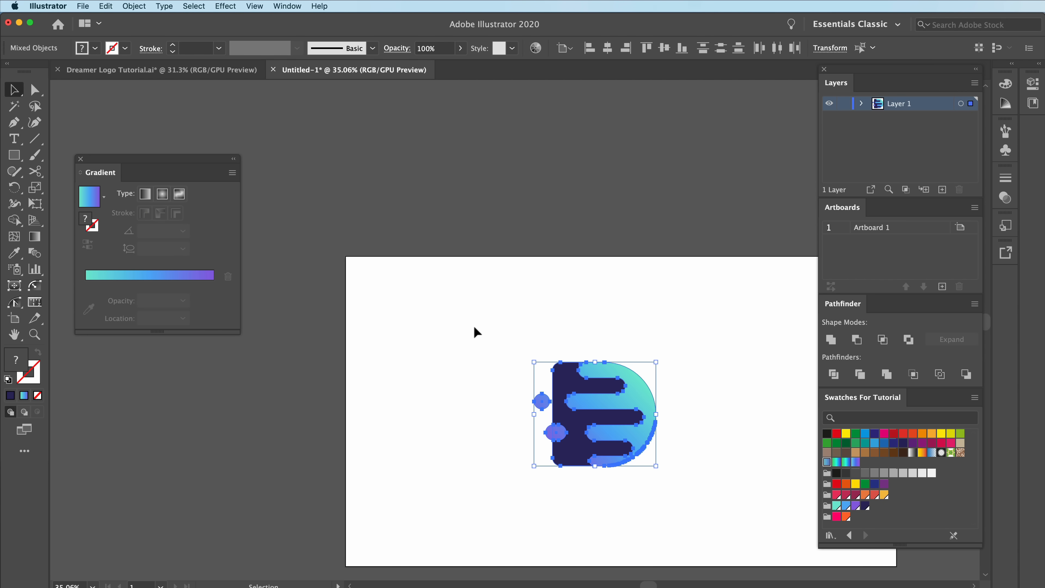
Step: Group the D and its two bubbles into one icon and select the whole icon
{"action": "left_click", "coordinate": [35, 105]}
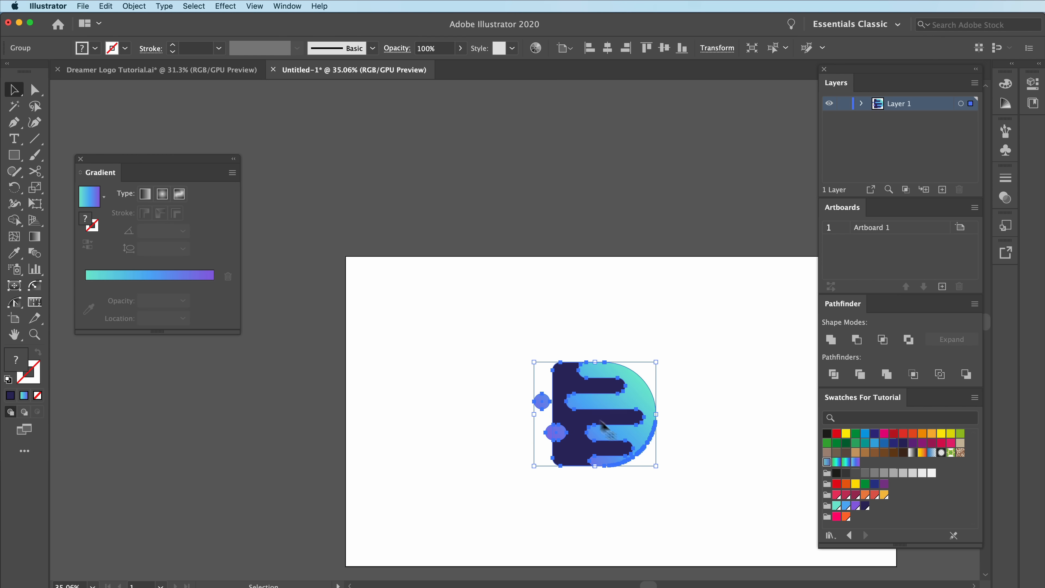
{"action": "mouse_move", "coordinate": [603, 392]}
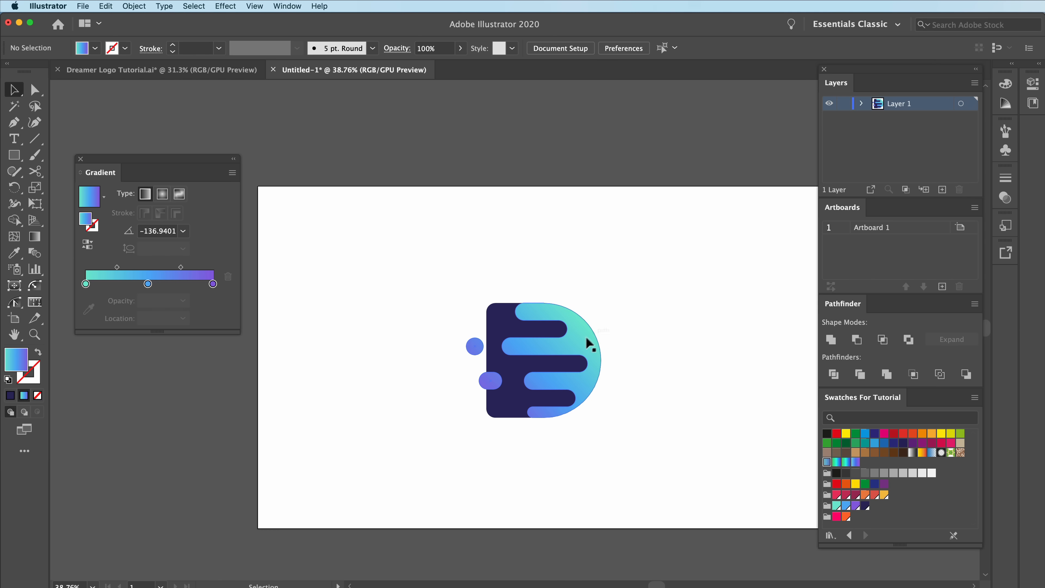
{"action": "left_click_drag", "start_coordinate": [540, 360], "coordinate": [719, 355]}
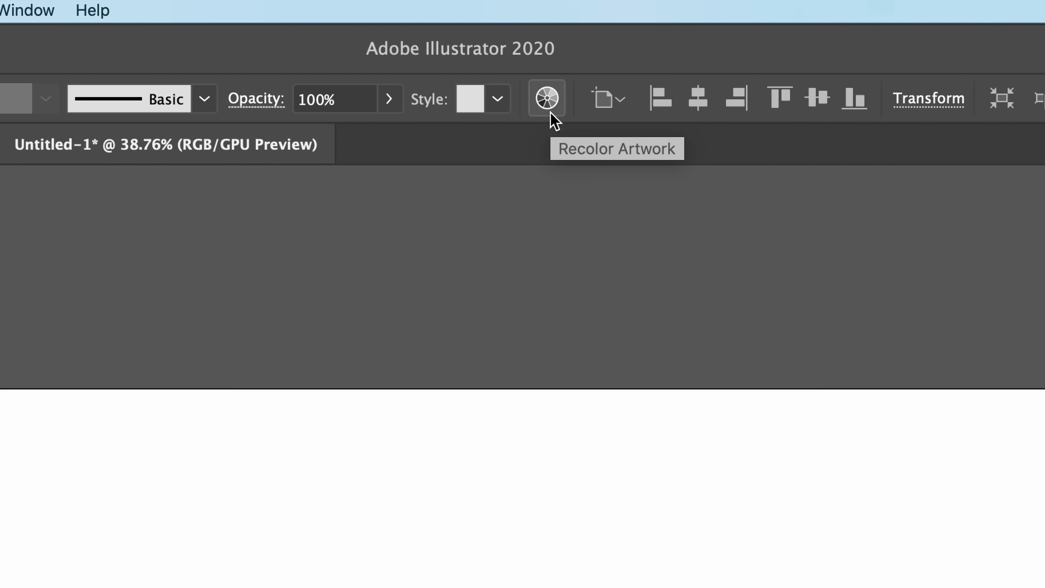
Step: Recolour the icon copy via Recolor Artwork with linked colours, shifting H to about 106, and confirm
{"action": "left_click", "coordinate": [546, 99]}
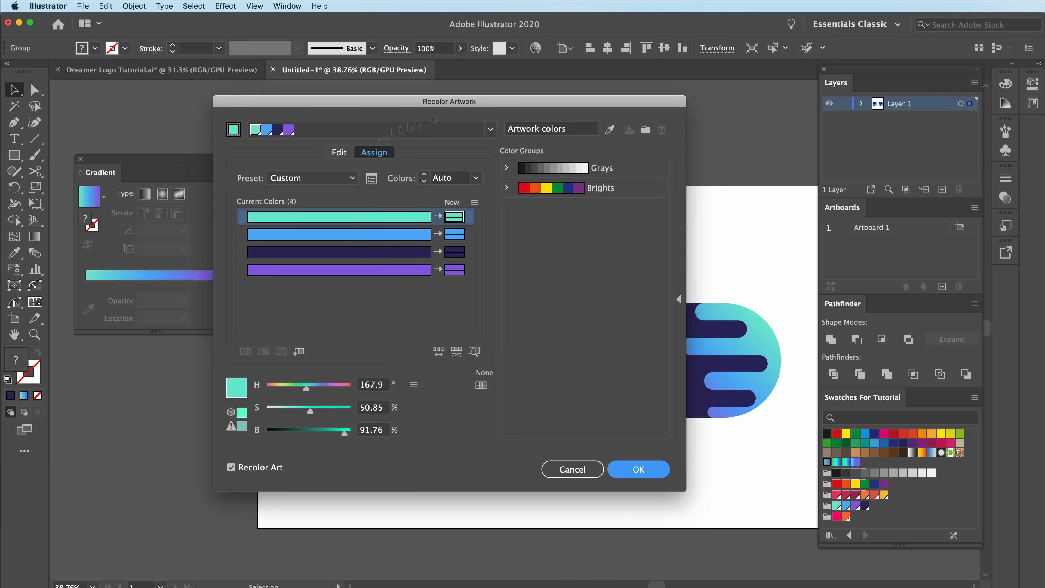
{"action": "left_click", "coordinate": [339, 152]}
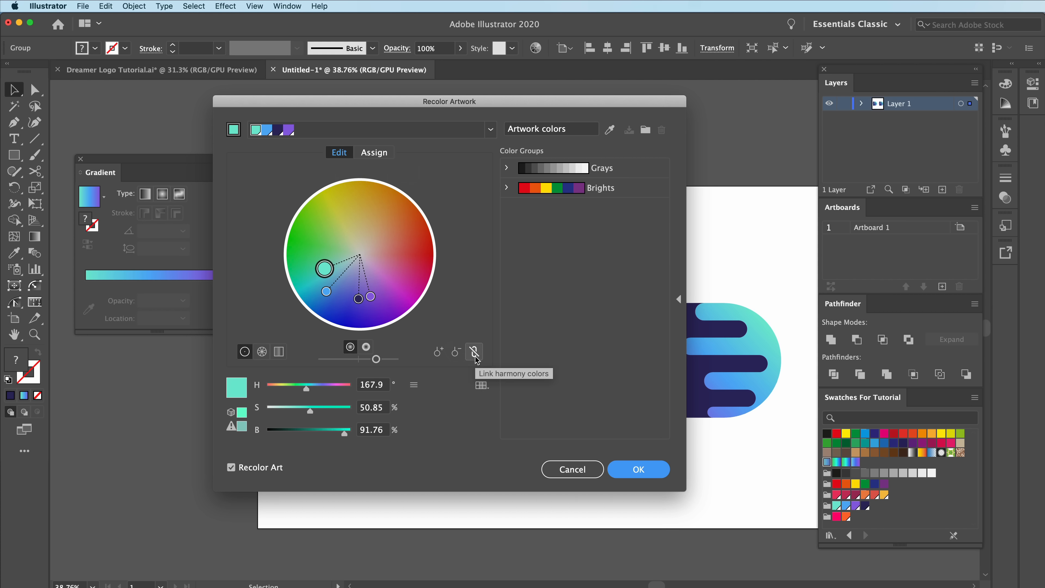
{"action": "left_click", "coordinate": [474, 352]}
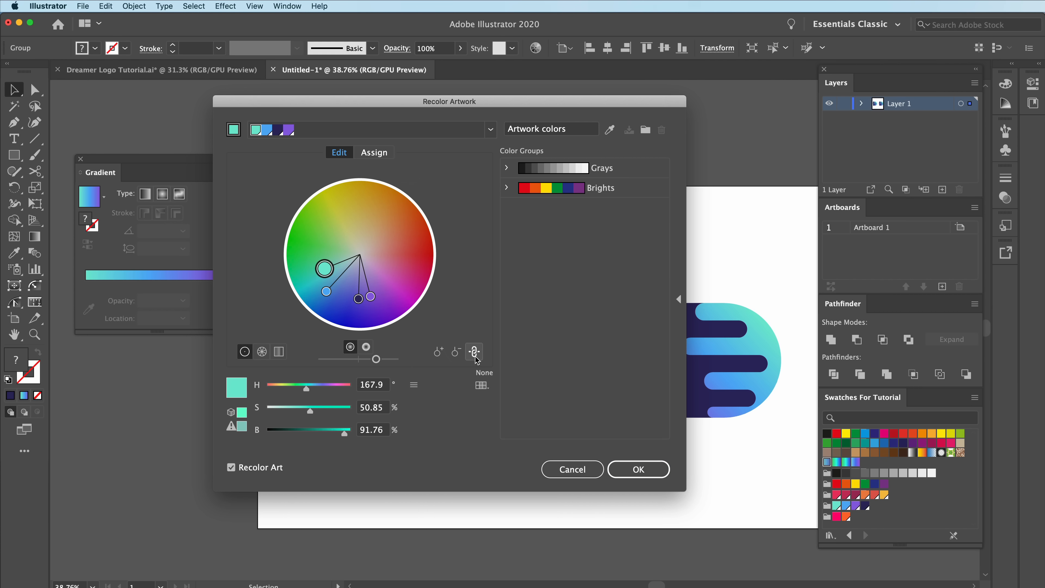
{"action": "mouse_move", "coordinate": [465, 109]}
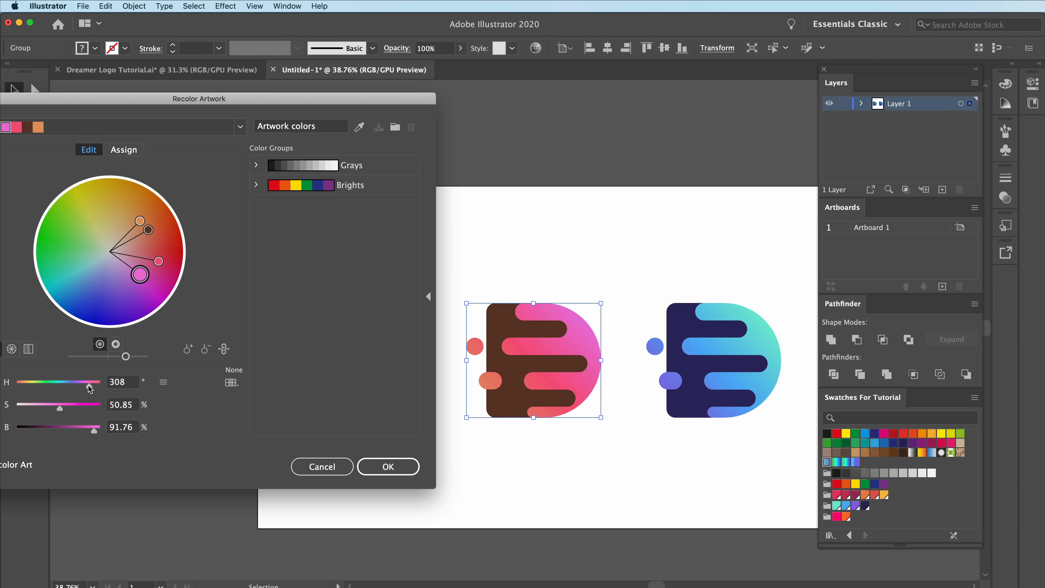
{"action": "left_click_drag", "start_coordinate": [90, 388], "coordinate": [101, 388]}
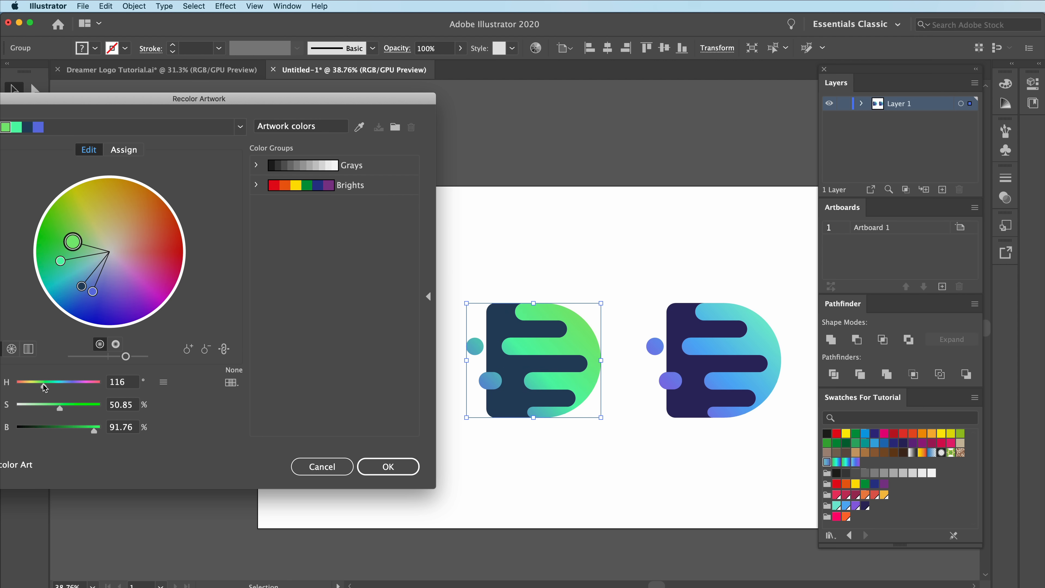
{"action": "left_click_drag", "start_coordinate": [52, 381], "coordinate": [42, 382]}
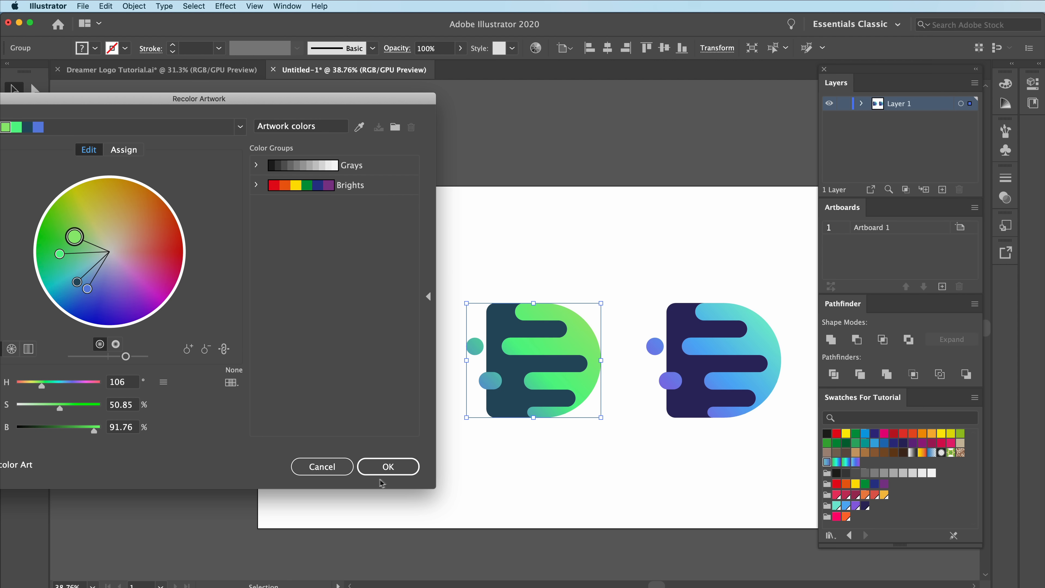
{"action": "left_click", "coordinate": [389, 466]}
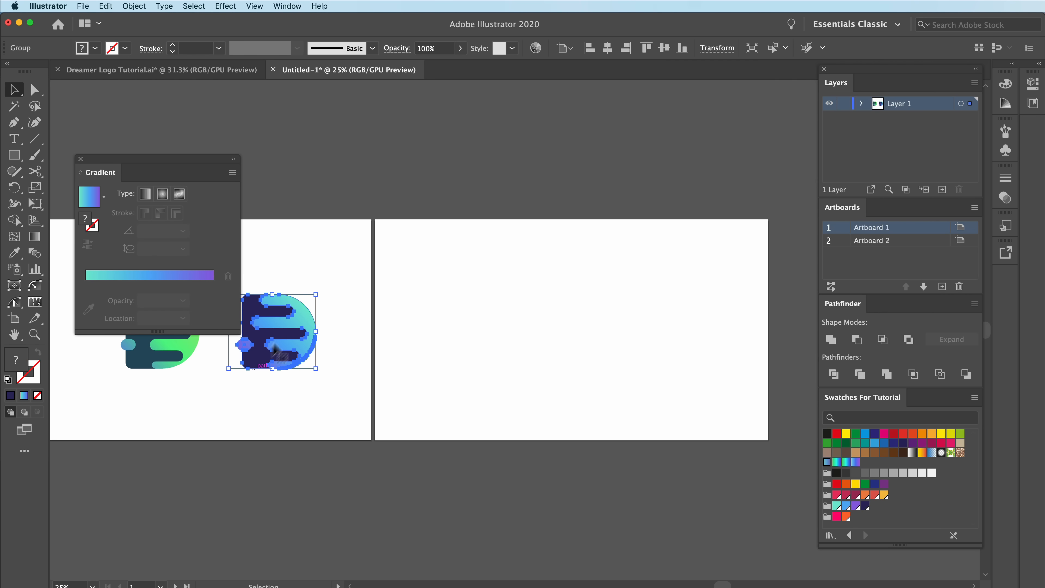
Step: Move the blue icon onto the new artboard and place the word Dreamer beneath it, selected
{"action": "left_click_drag", "start_coordinate": [272, 330], "coordinate": [570, 300]}
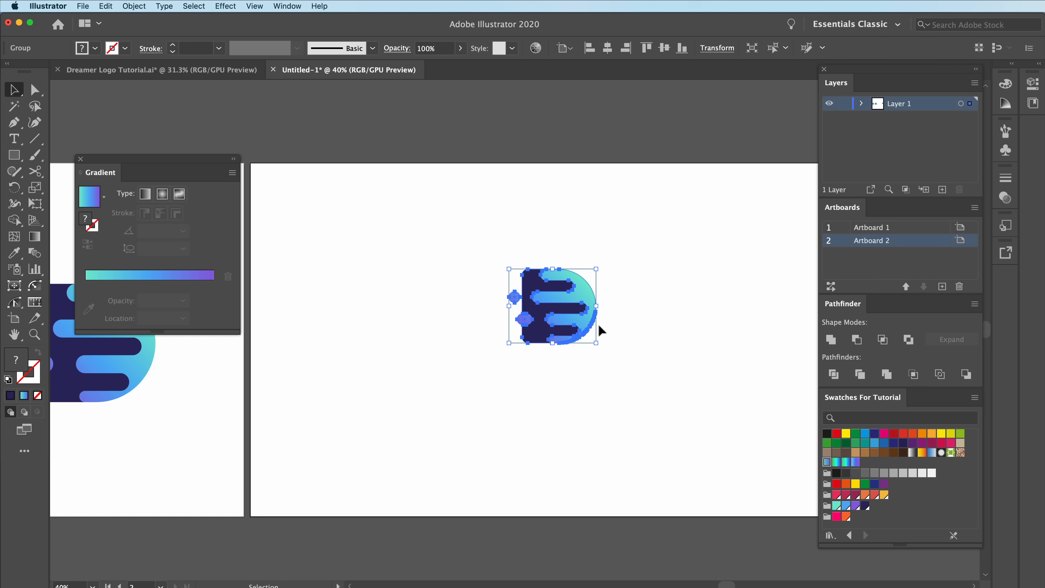
{"action": "left_click", "coordinate": [608, 47]}
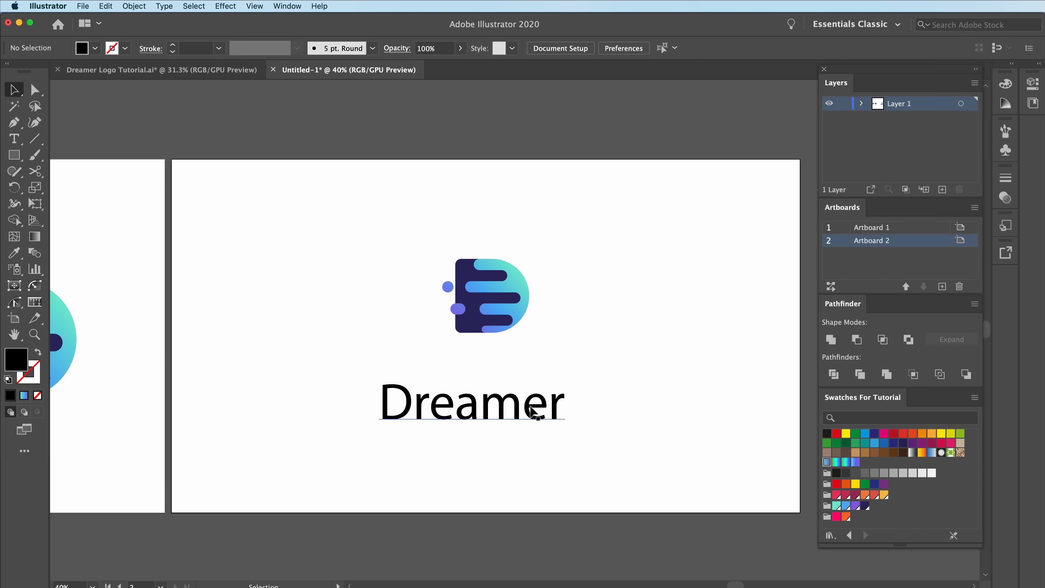
{"action": "left_click", "coordinate": [472, 402]}
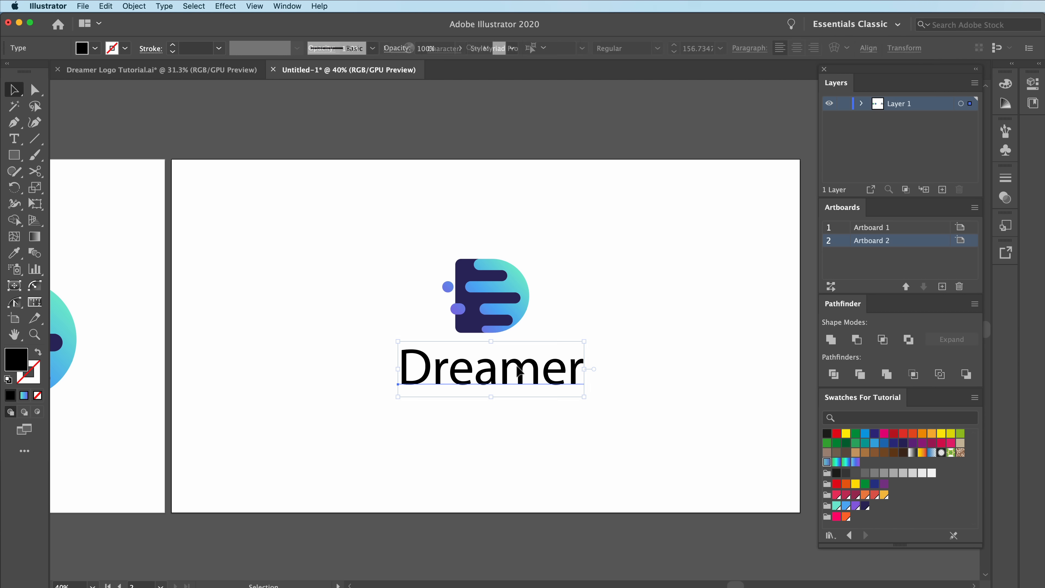
{"action": "left_click", "coordinate": [365, 243]}
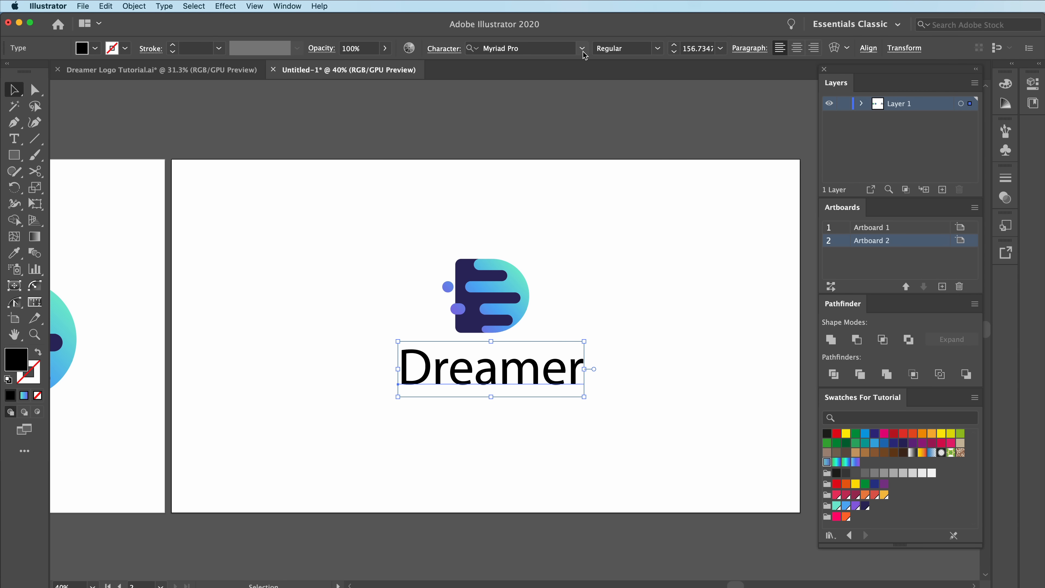
Step: Set the Dreamer wordmark in the Baloo Regular typeface from the Character font menu
{"action": "left_click", "coordinate": [581, 48]}
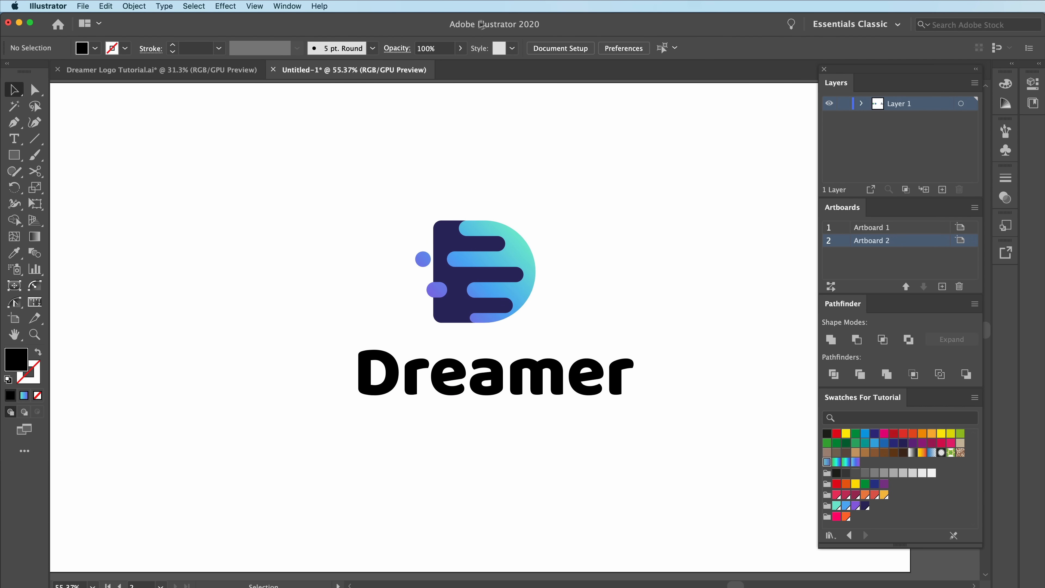
{"action": "left_click", "coordinate": [493, 373]}
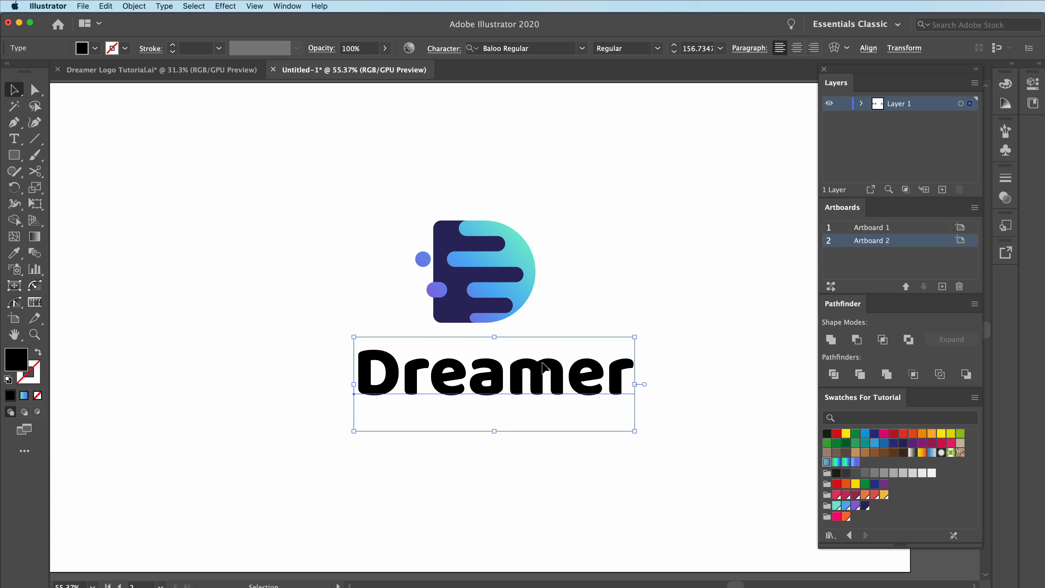
{"action": "left_click", "coordinate": [539, 453]}
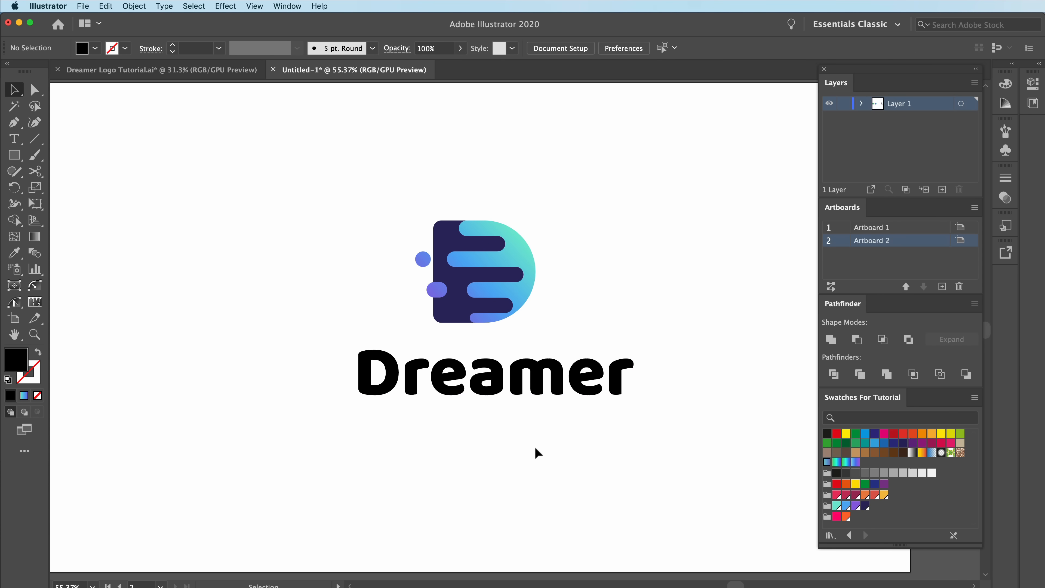
{"action": "left_click", "coordinate": [493, 374]}
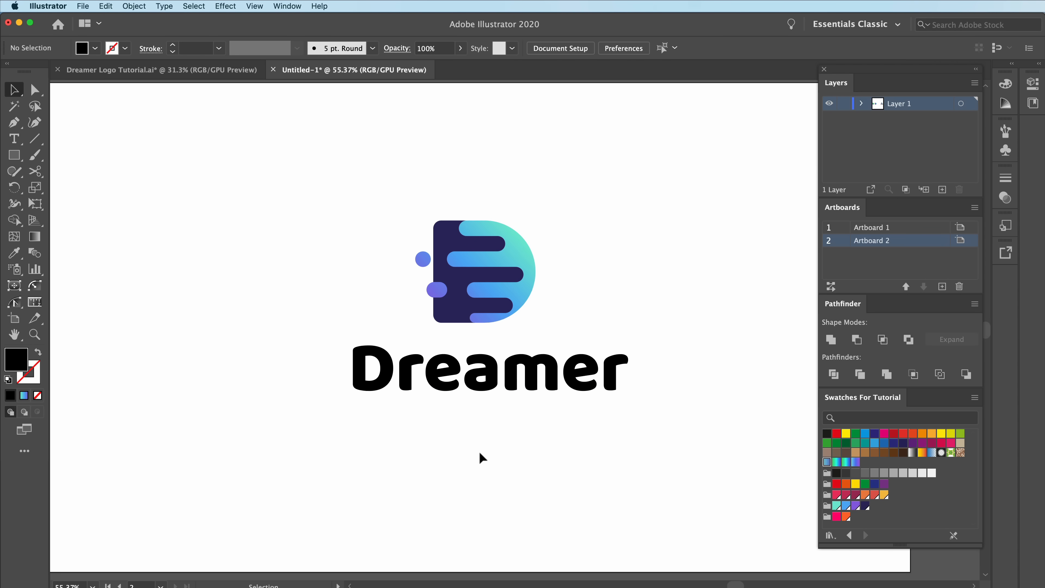
{"action": "left_click", "coordinate": [13, 139]}
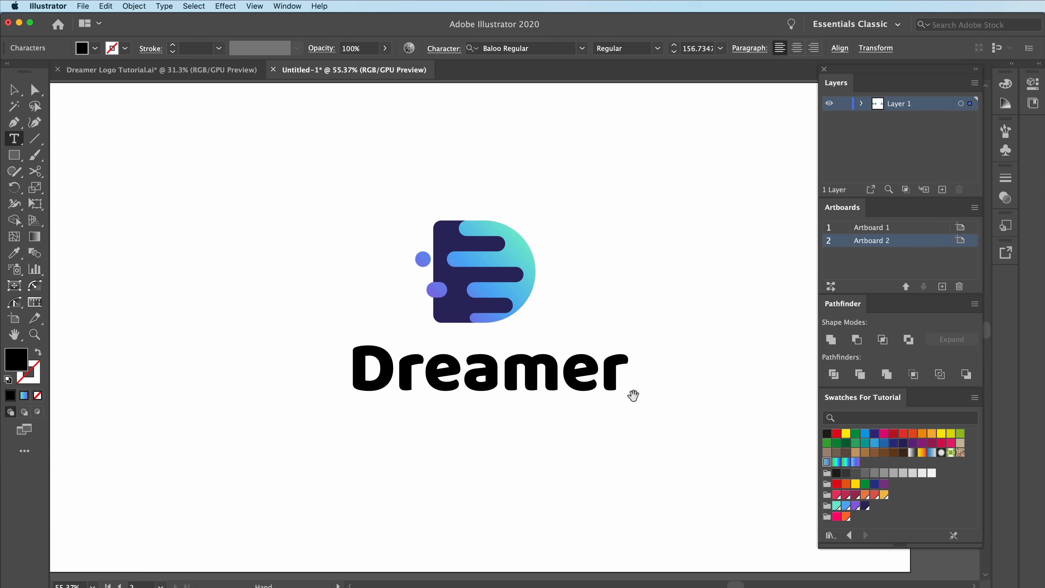
{"action": "left_click", "coordinate": [498, 370]}
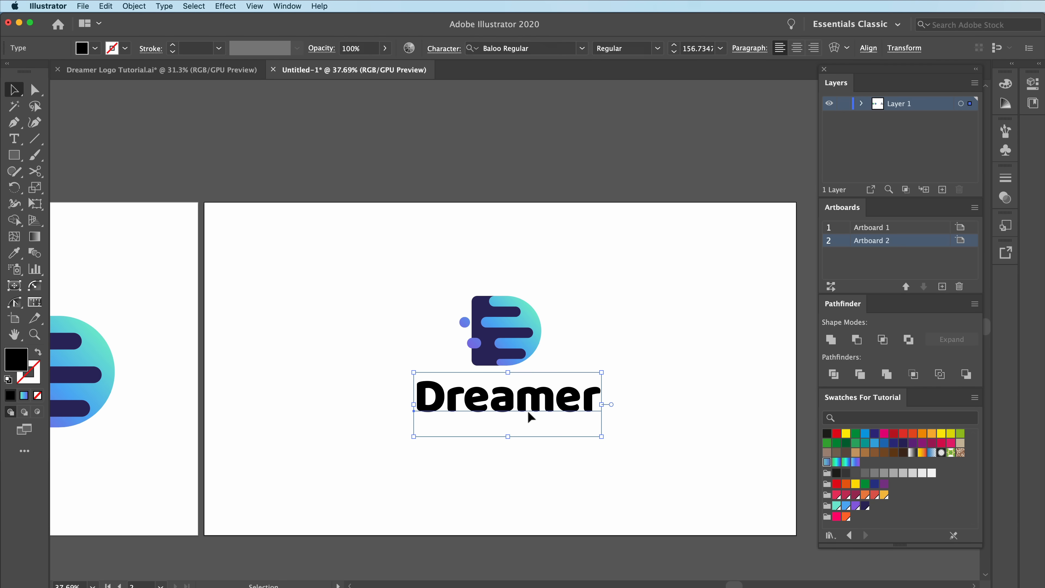
Step: Fill the wordmark with the icon's dark blue and view the finished logo enlarged
{"action": "left_click", "coordinate": [865, 506]}
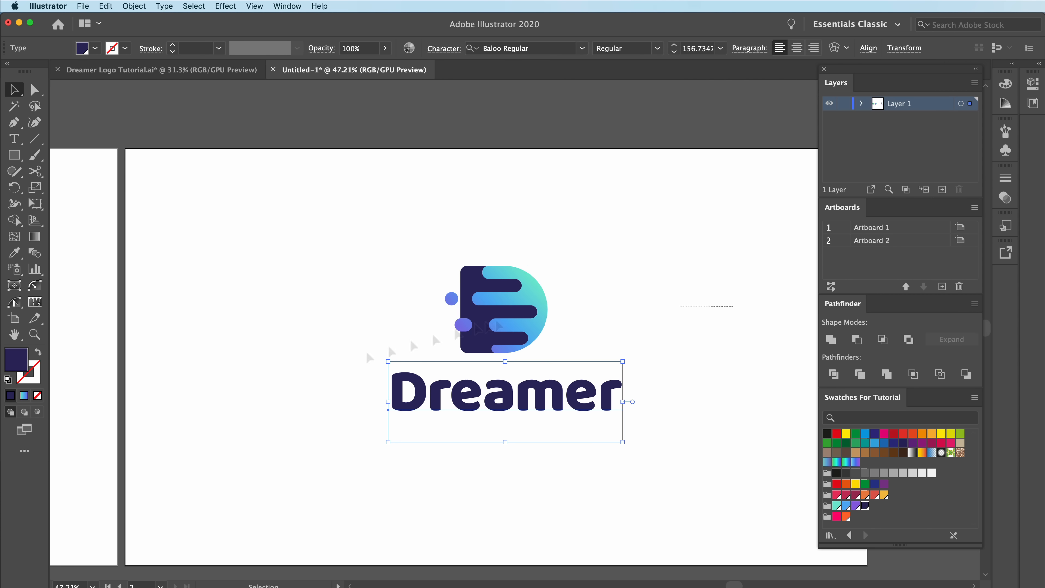
{"action": "mouse_move", "coordinate": [634, 414]}
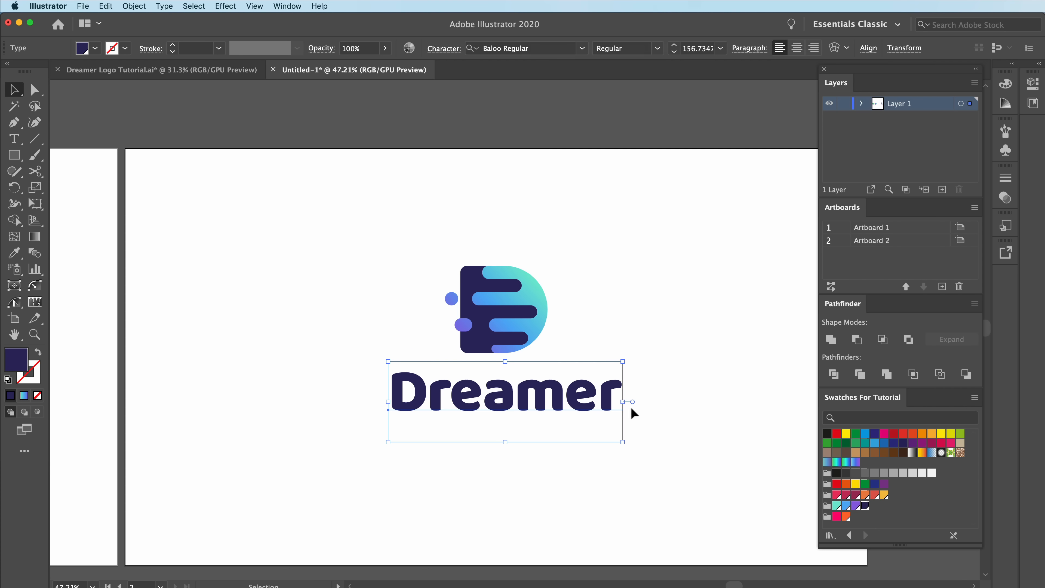
{"action": "left_click", "coordinate": [522, 457]}
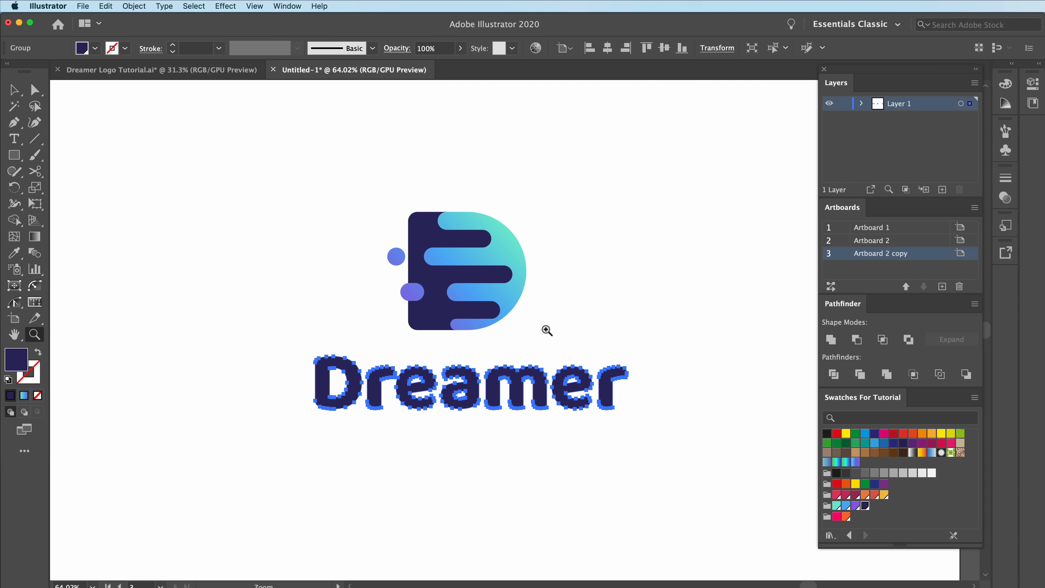
{"action": "left_click", "coordinate": [576, 315]}
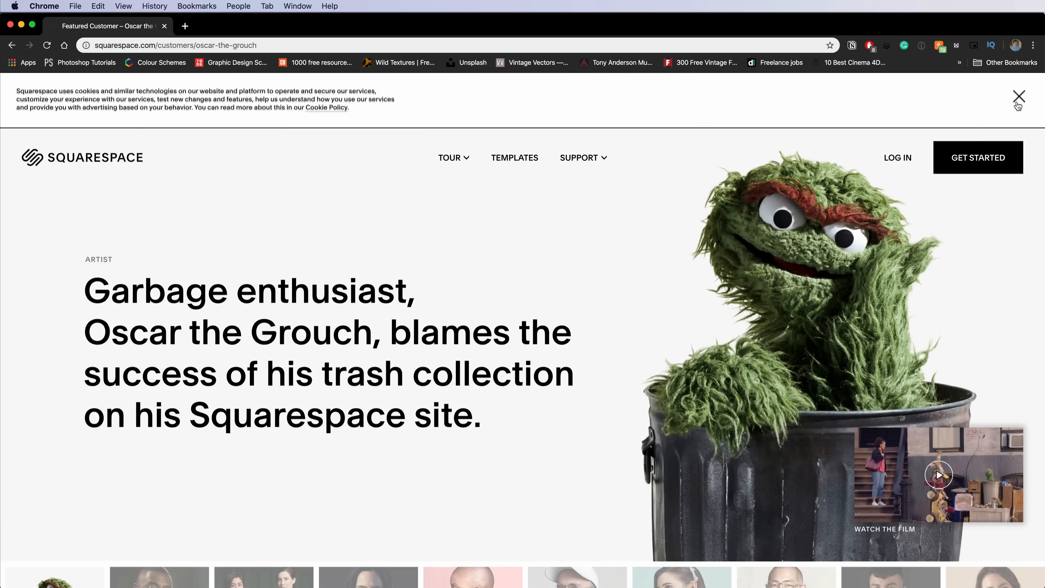
Step: Dismiss the Squarespace cookie notice, browse featured customer stories and scroll the template gallery
{"action": "left_click", "coordinate": [1019, 97]}
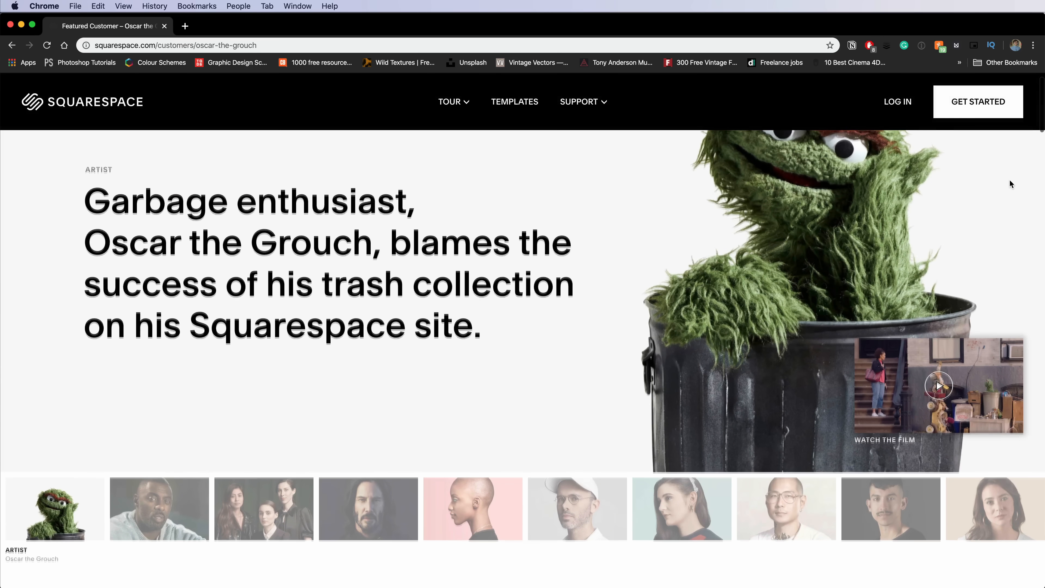
{"action": "scroll", "scroll_direction": "down", "scroll_amount": 3}
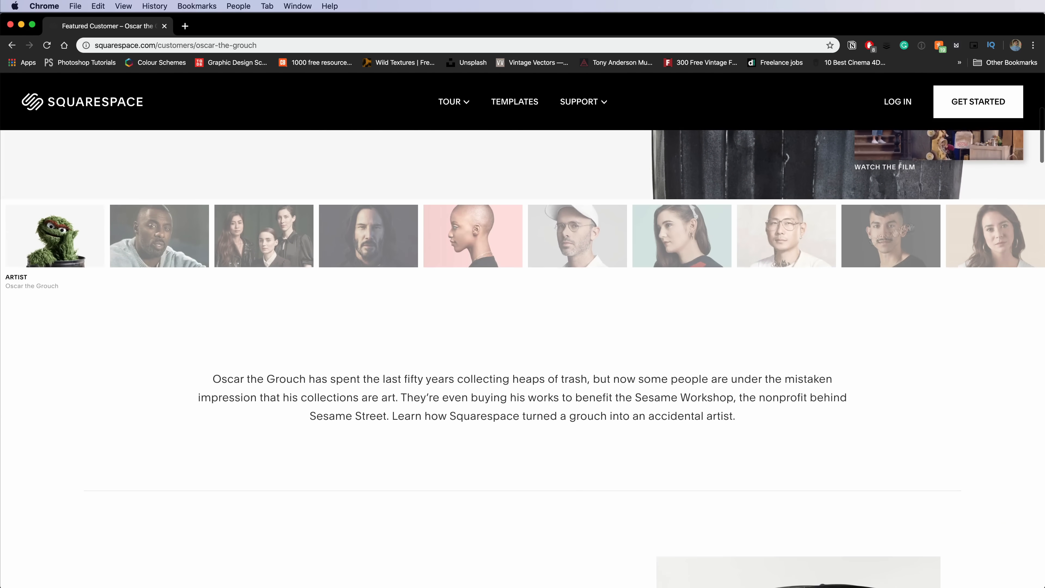
{"action": "mouse_move", "coordinate": [368, 236]}
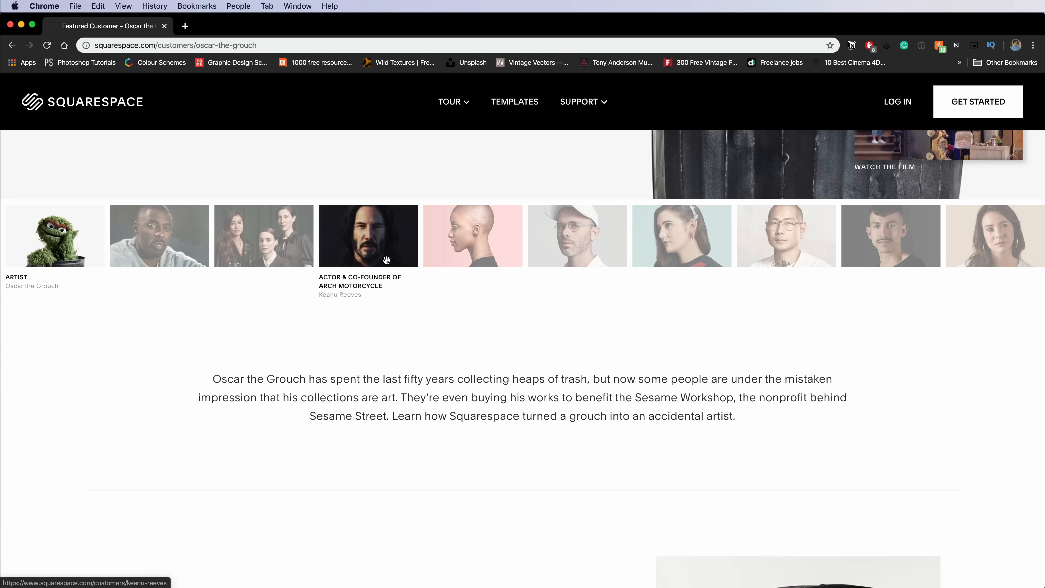
{"action": "left_click", "coordinate": [368, 235]}
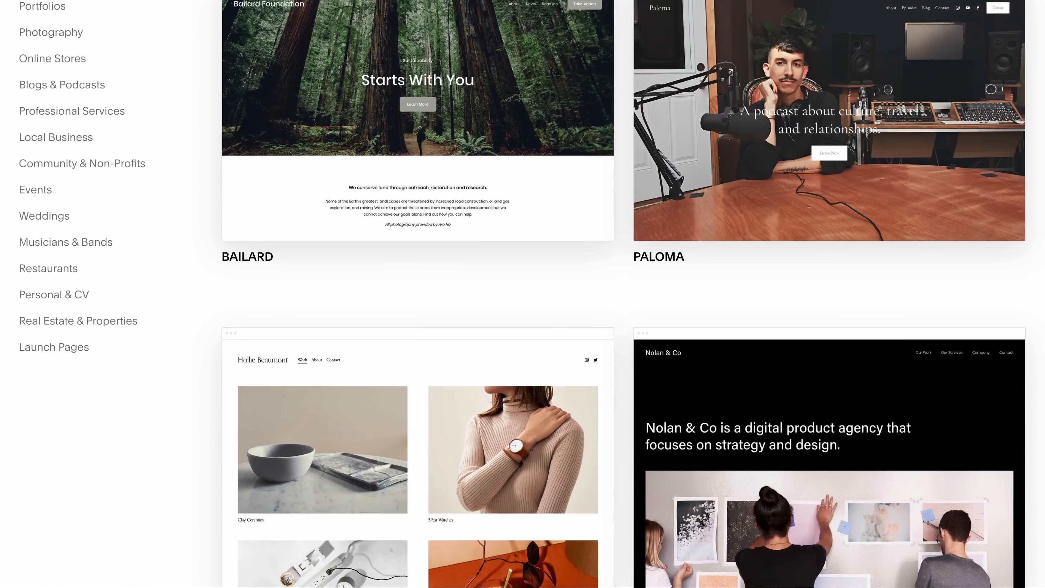
{"action": "scroll", "scroll_direction": "down", "scroll_amount": 3}
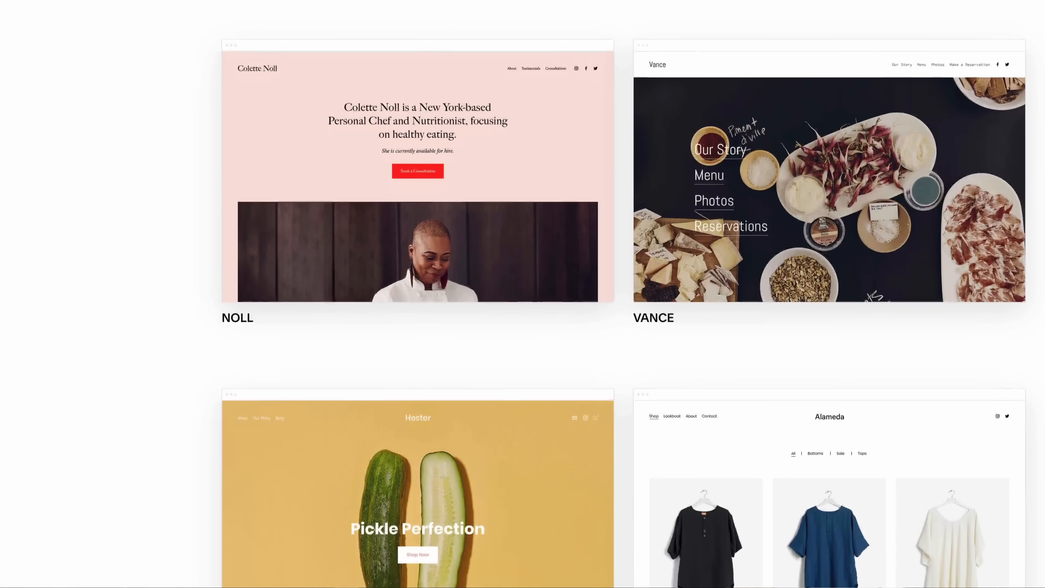
{"action": "scroll", "scroll_direction": "down", "scroll_amount": 3}
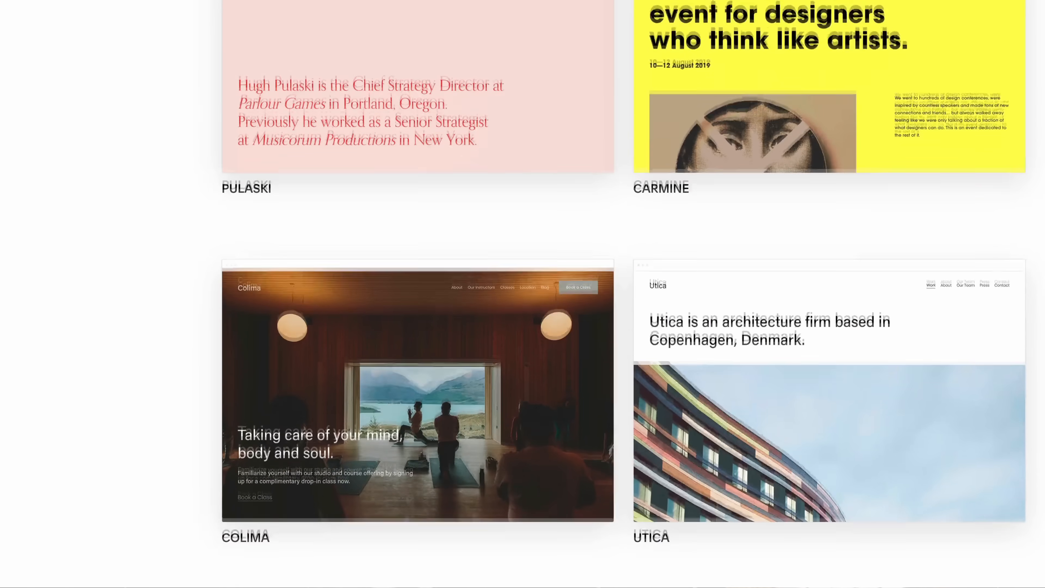